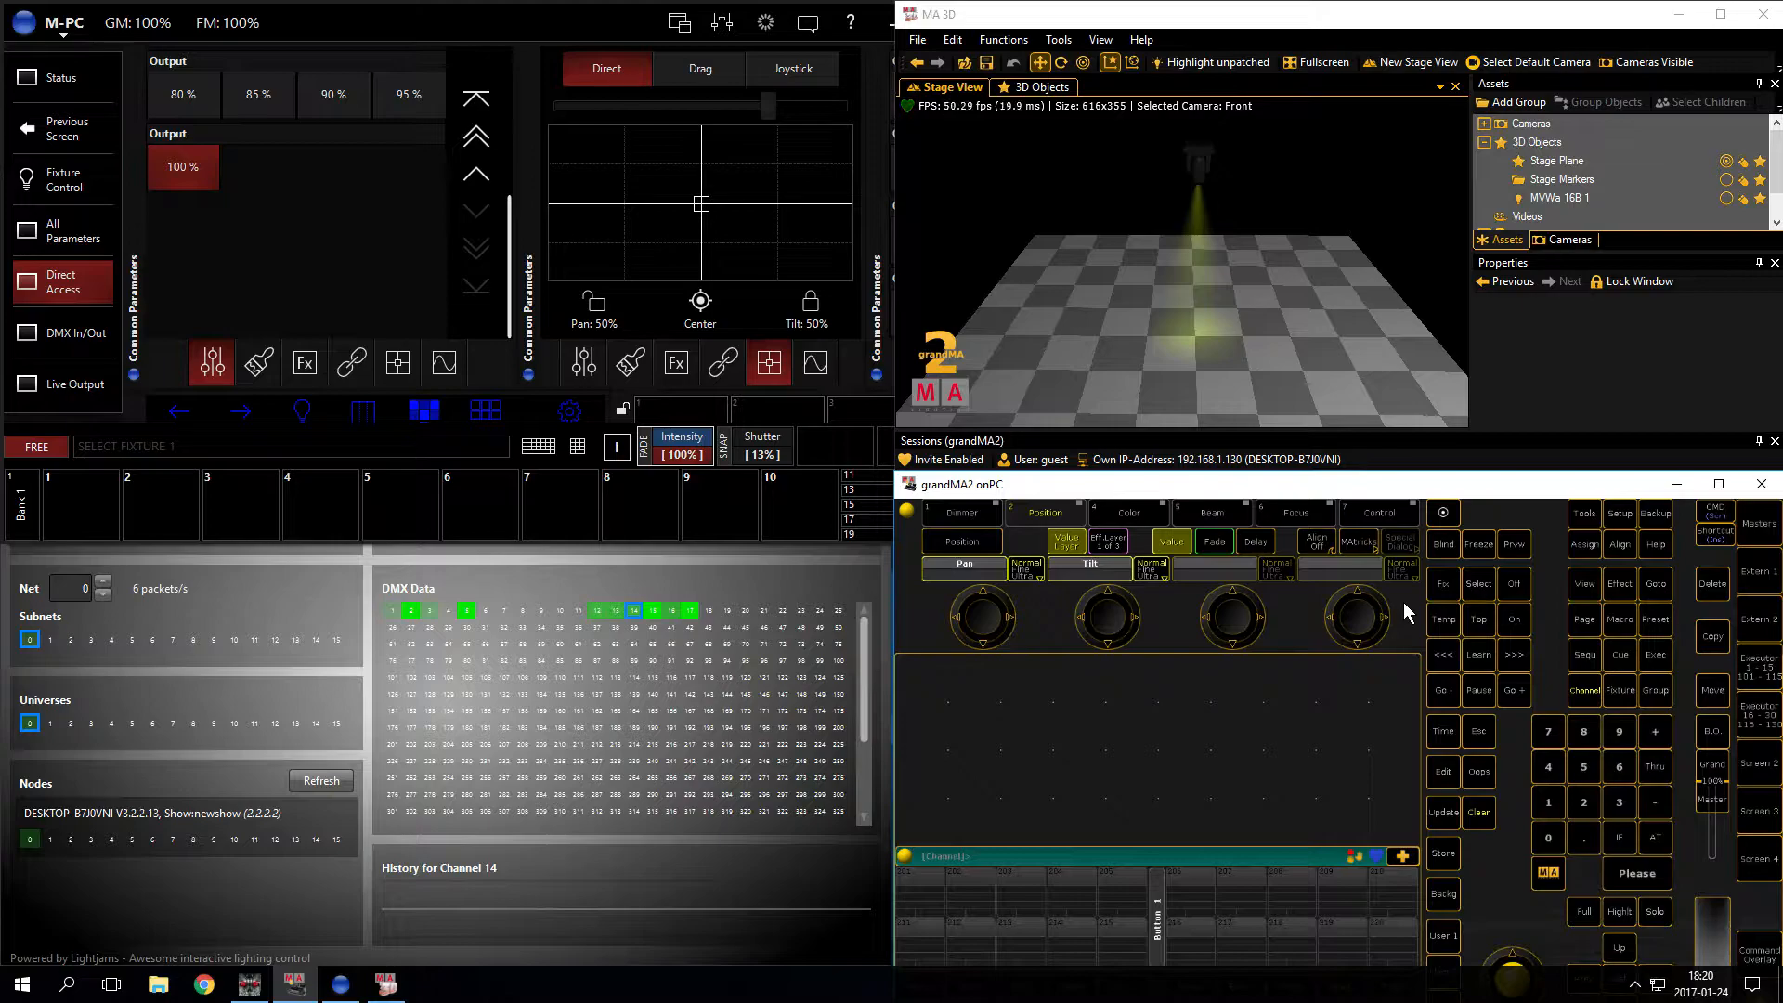
mouse_move(1731, 782)
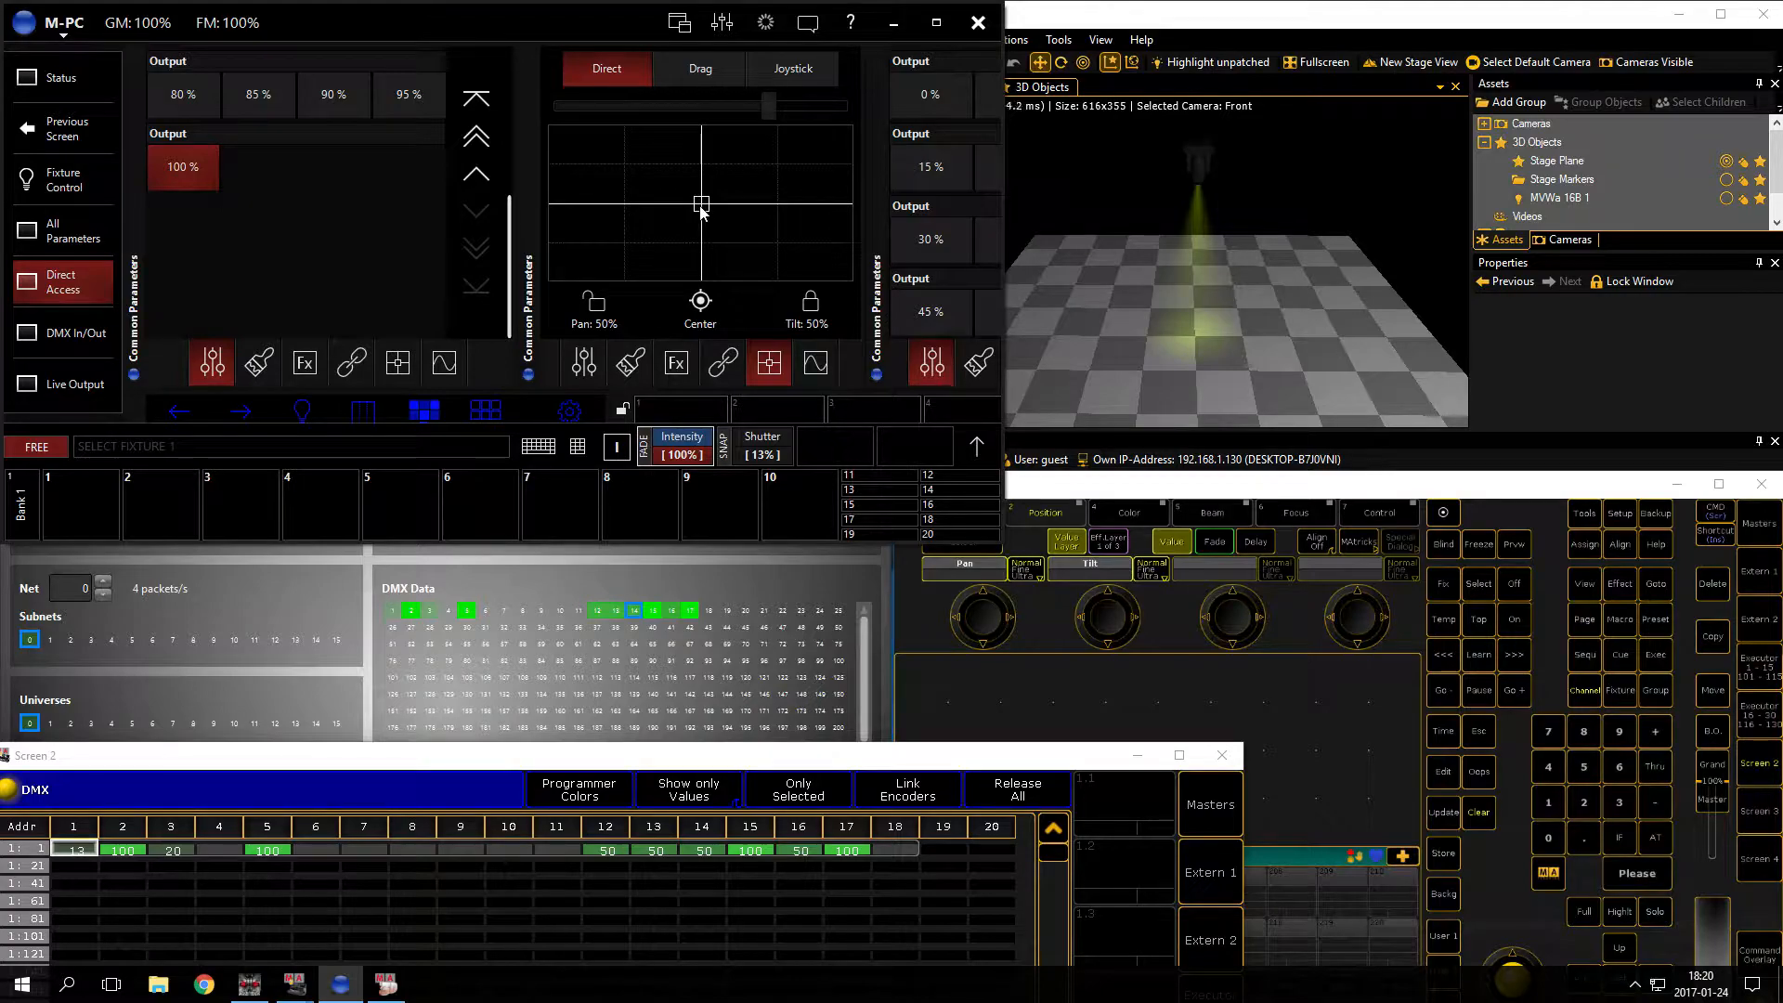
Step: Sweep the fixture's pan between roughly 59% and 84% on the XY pad, tilt held at 50%
left_click_drag(702, 204, 596, 204)
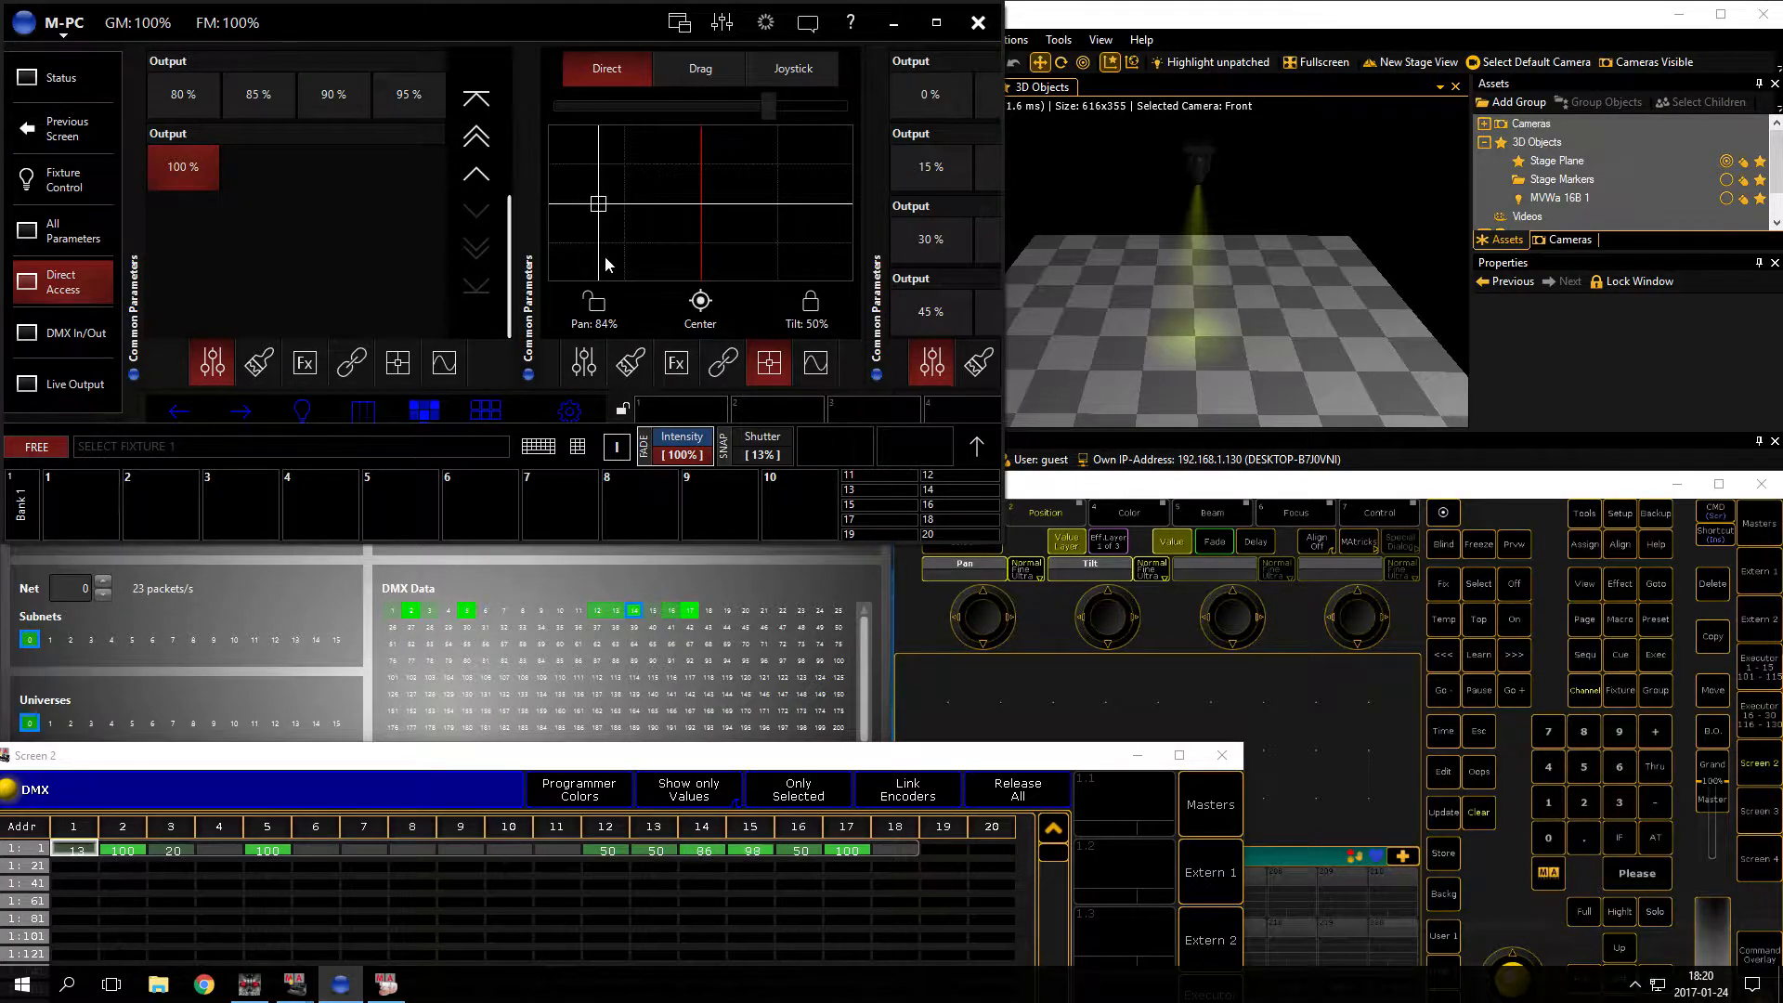
left_click_drag(596, 204, 632, 204)
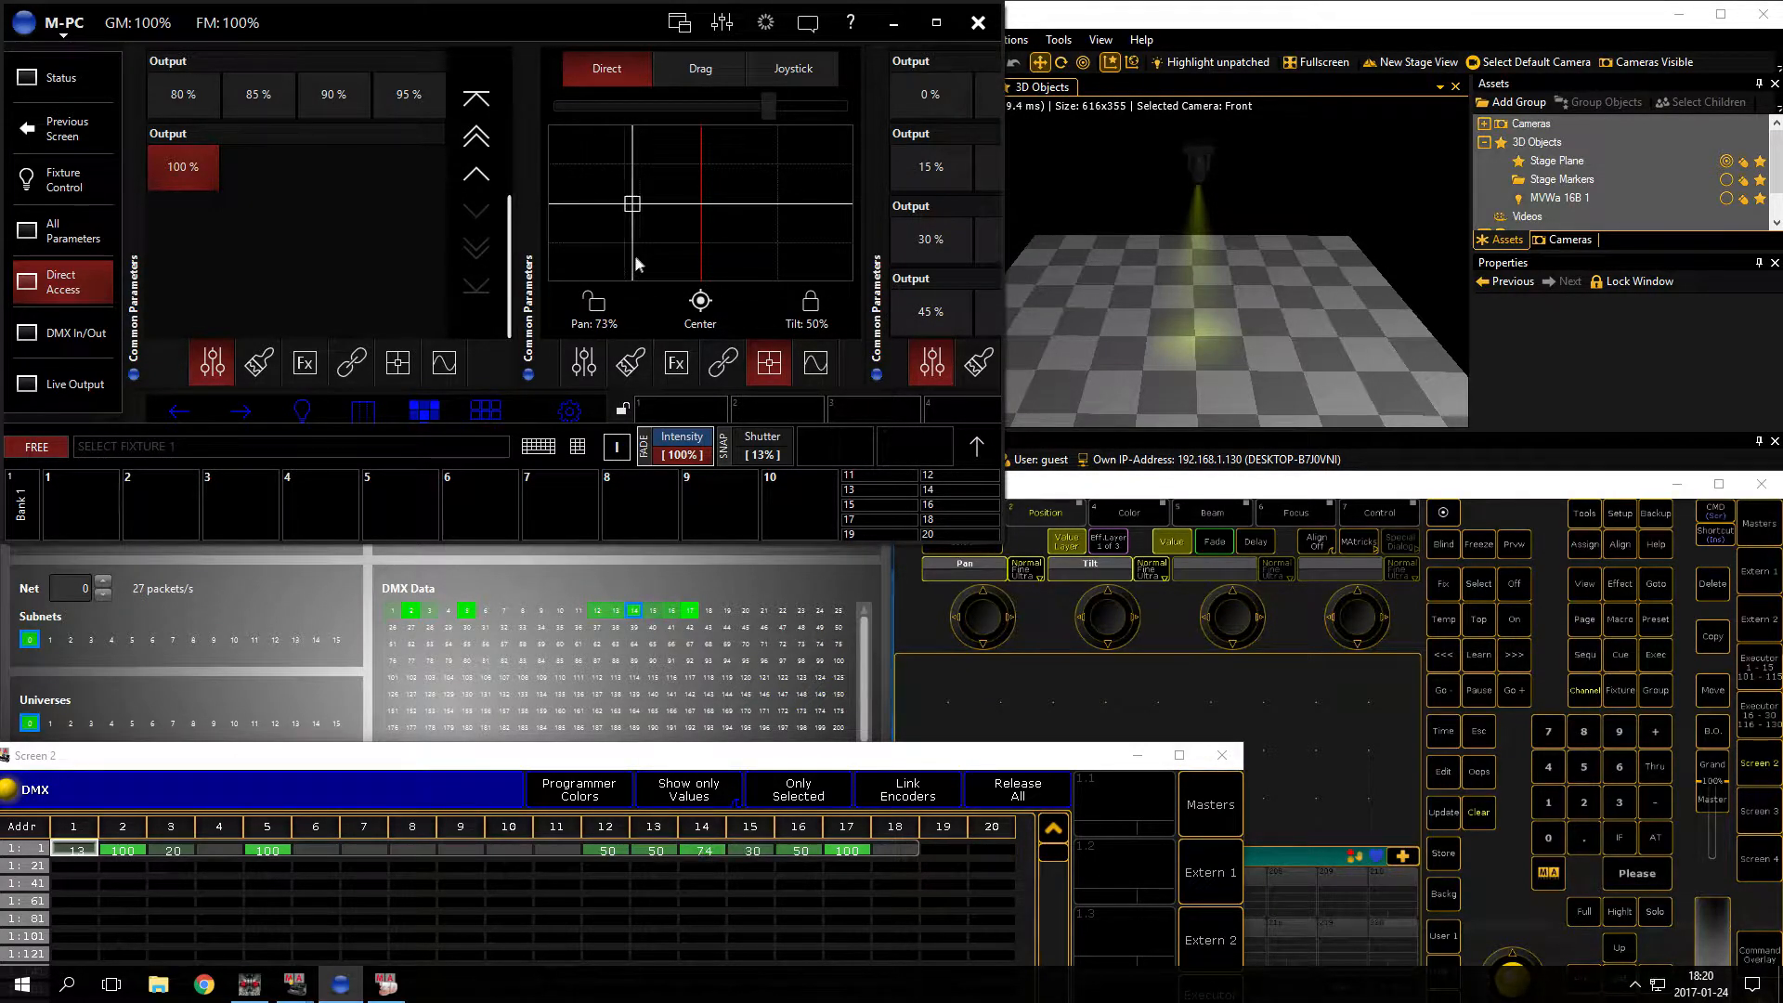
left_click_drag(633, 204, 641, 204)
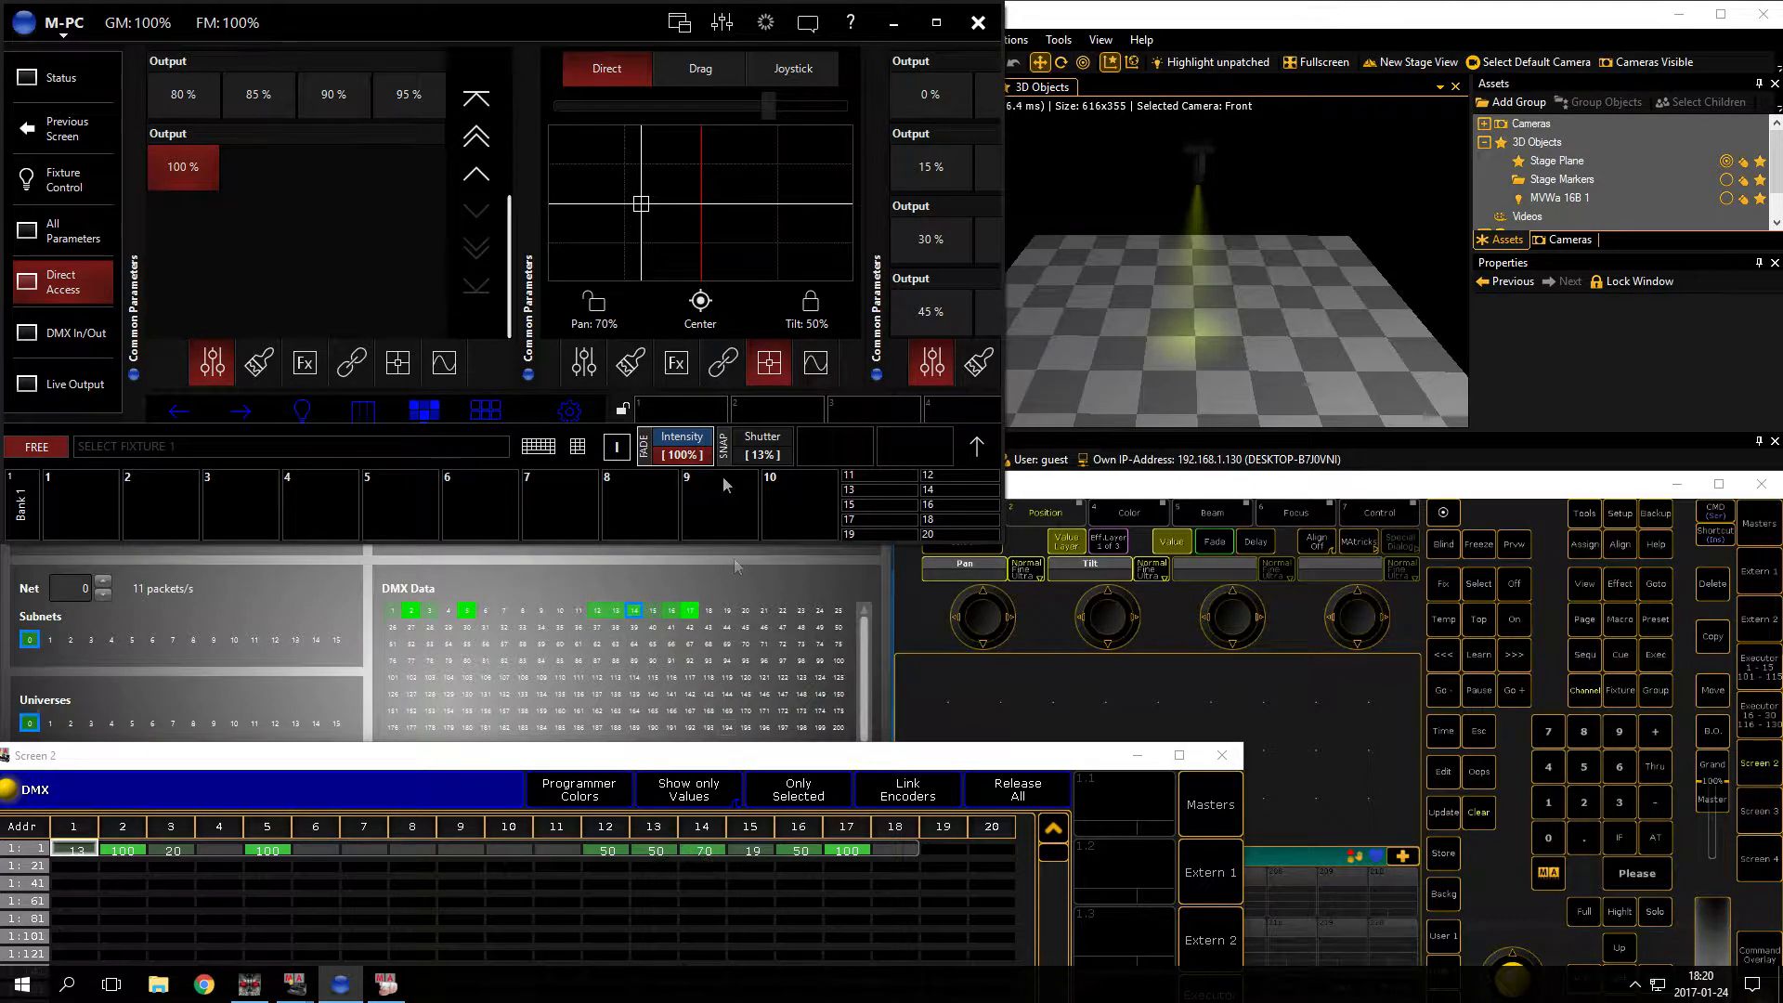
left_click_drag(639, 204, 605, 204)
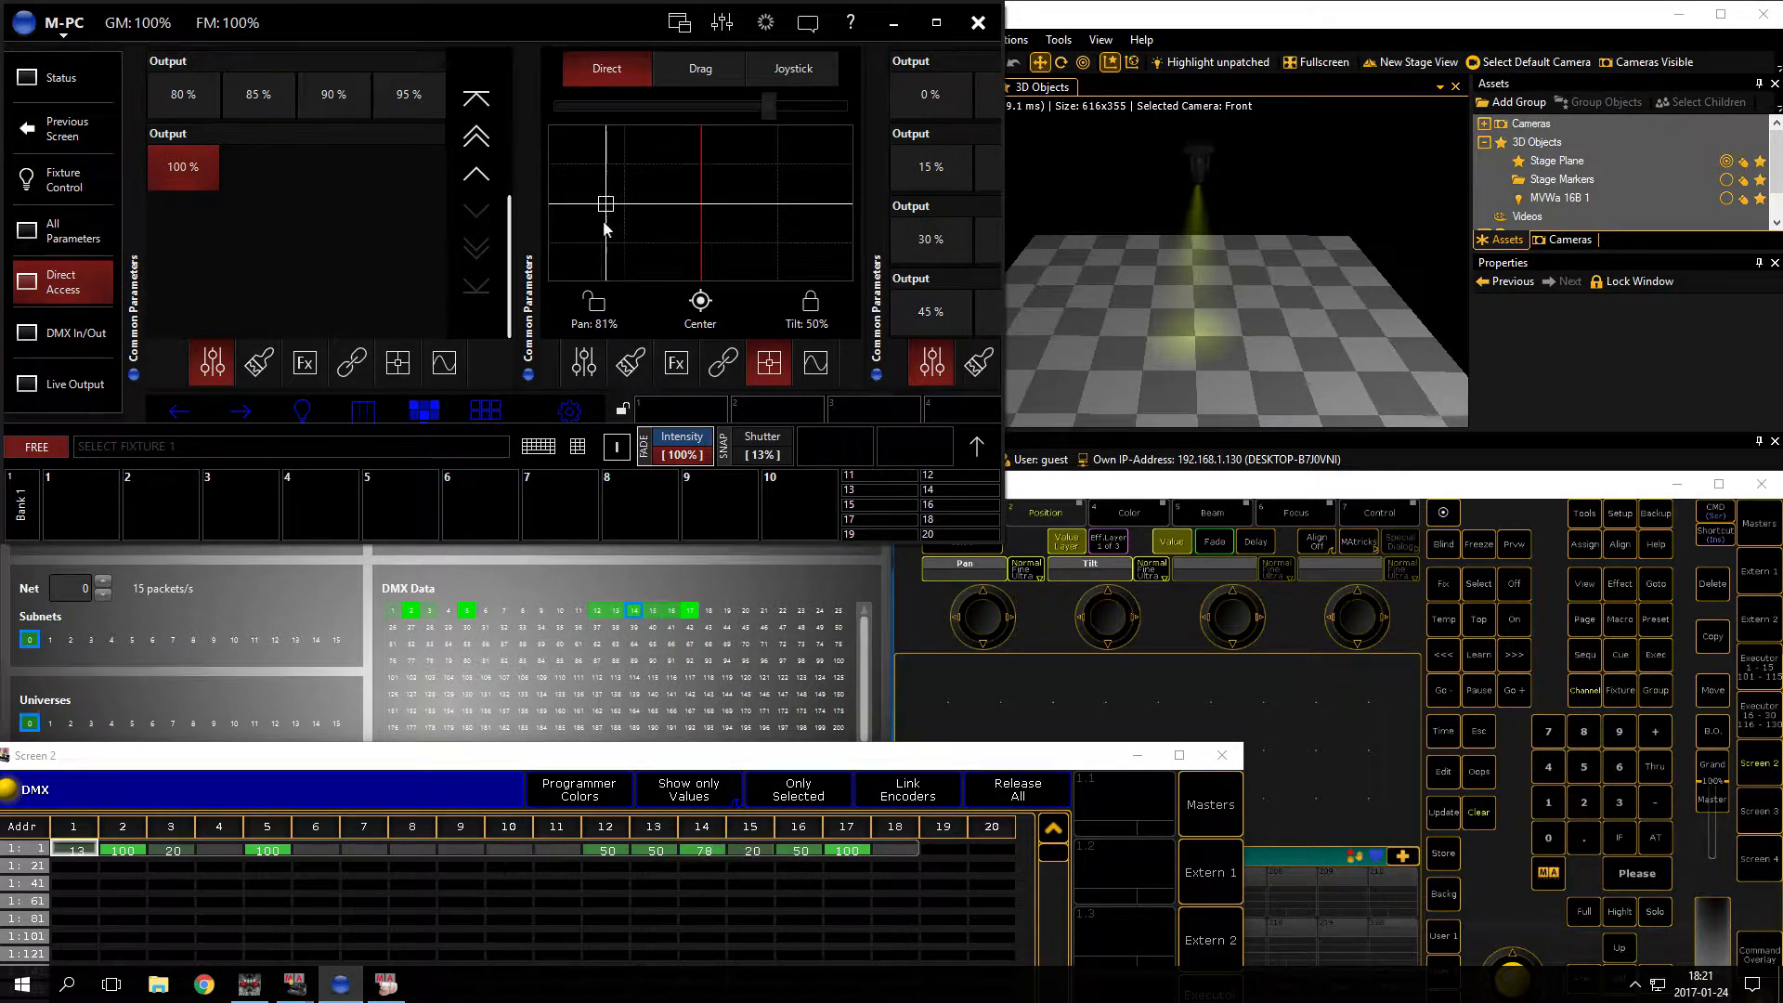
left_click_drag(606, 204, 655, 204)
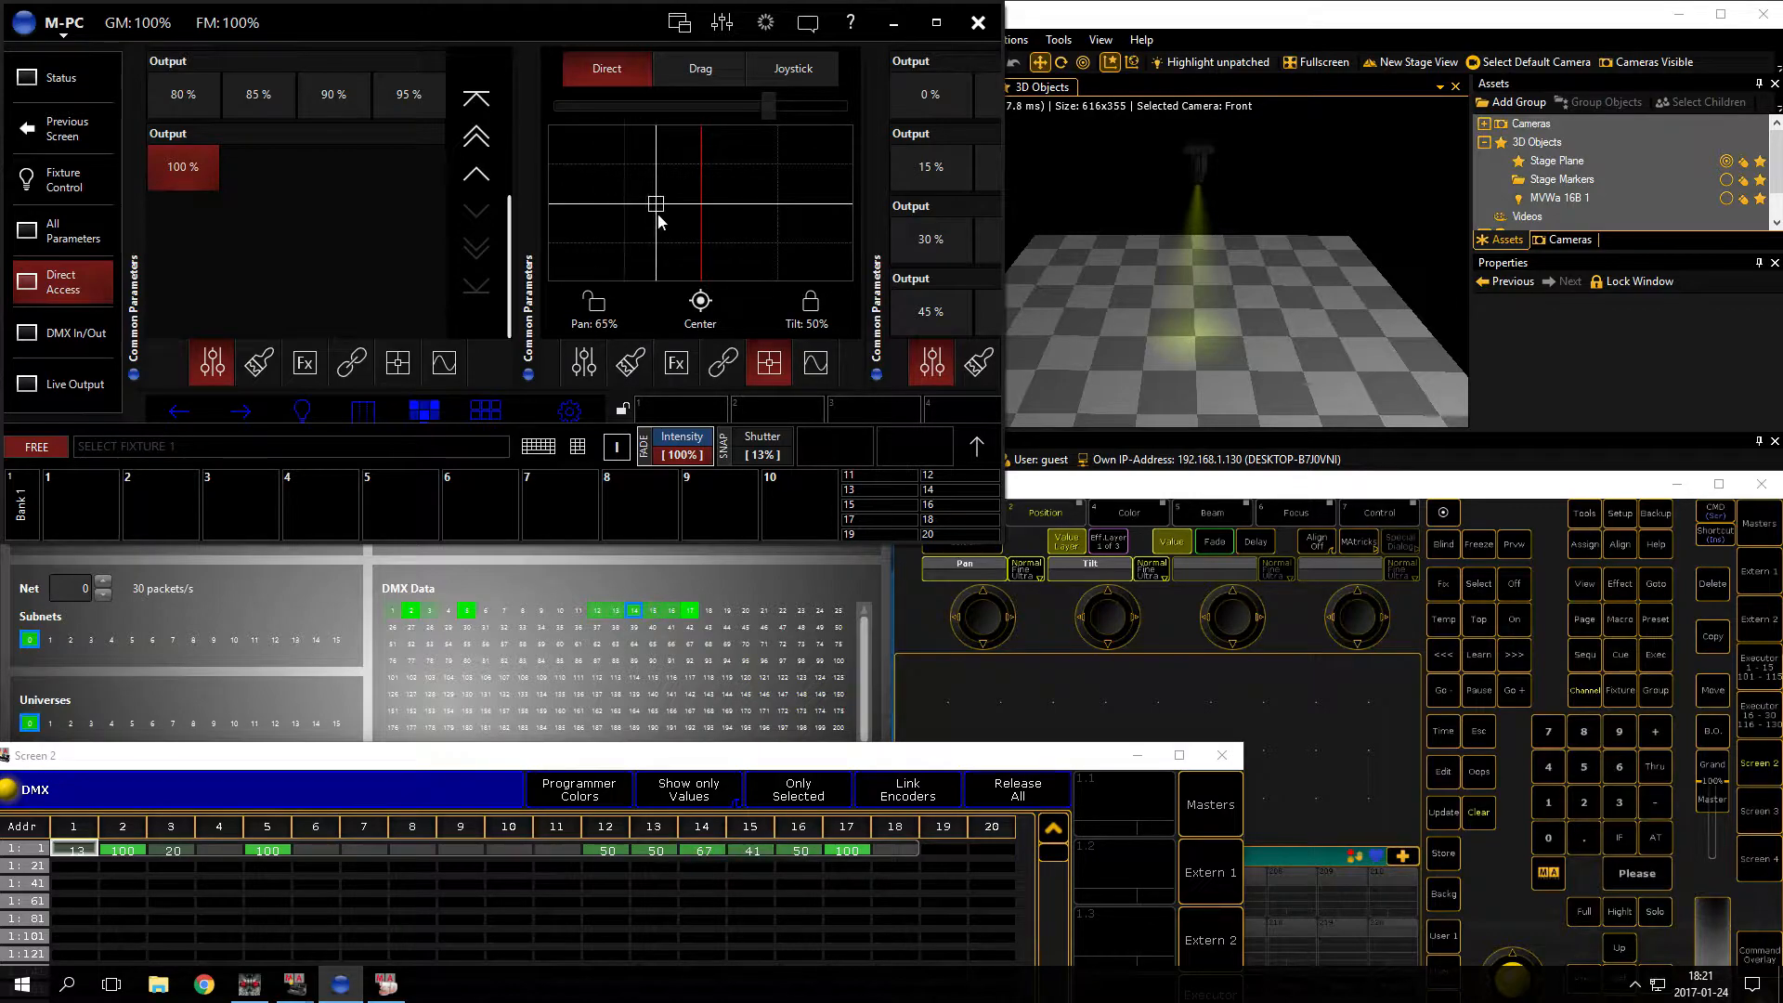
left_click_drag(656, 204, 672, 205)
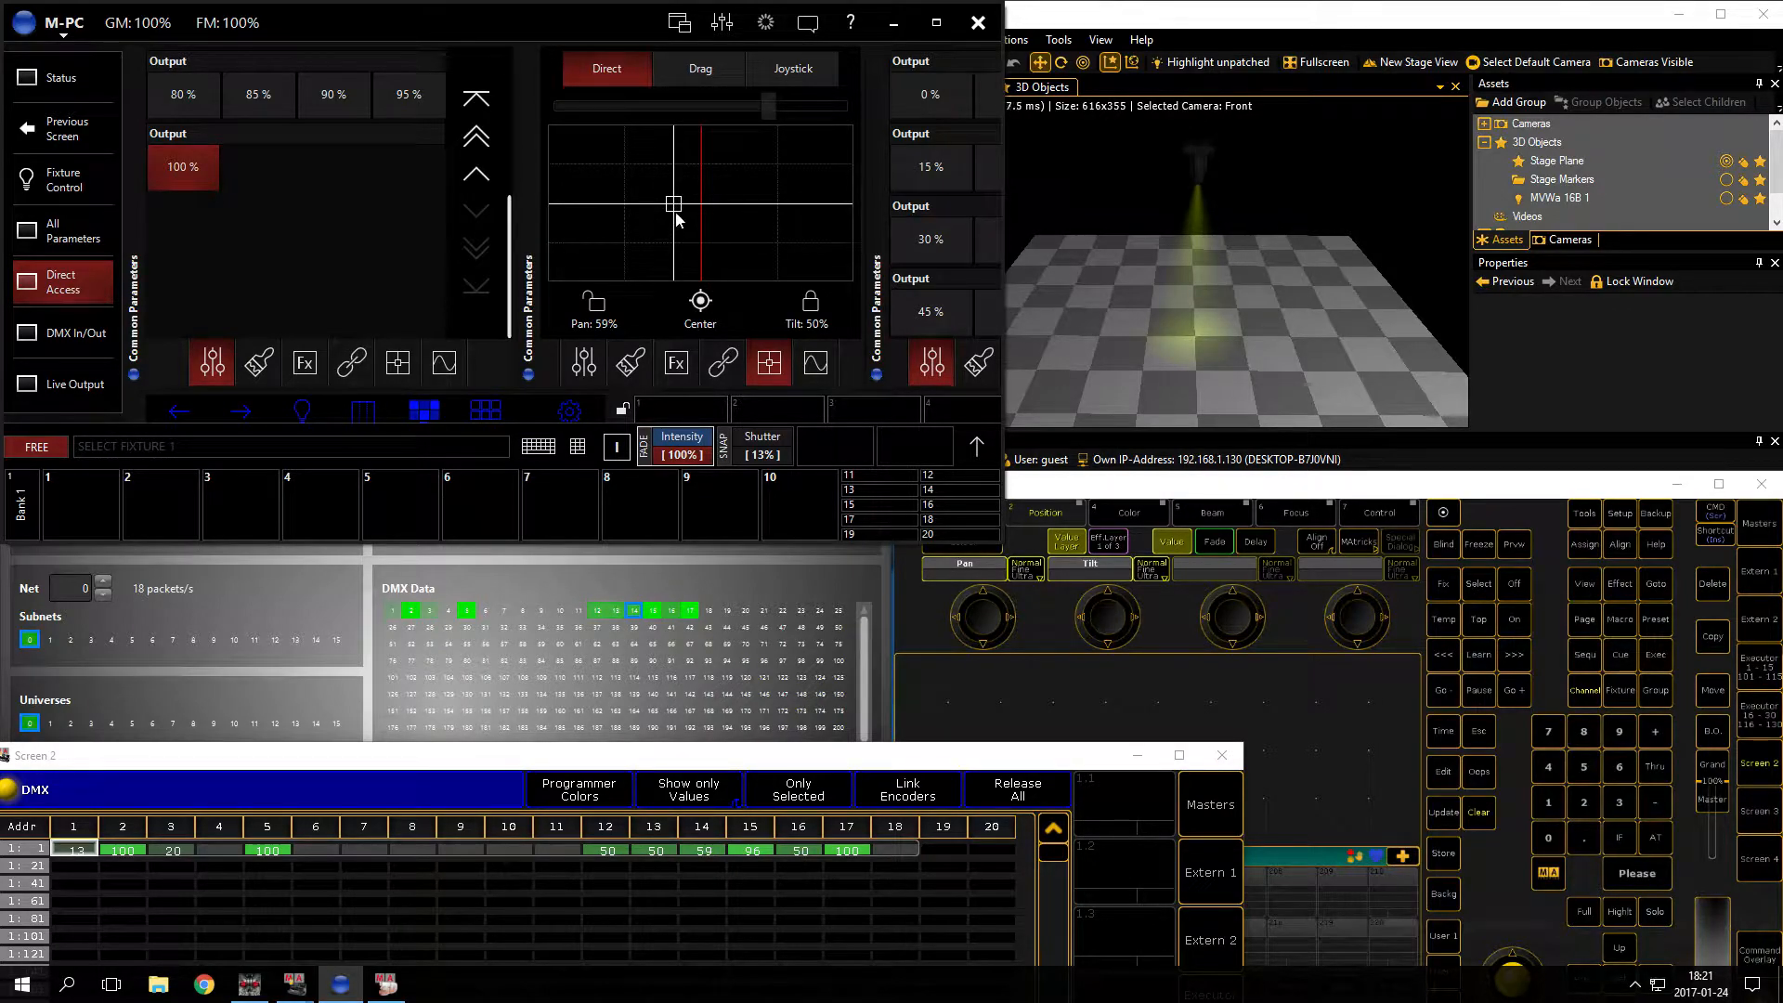
Step: Swing the pan down through about 26-37% and settle it at 20%
left_click_drag(672, 204, 770, 208)
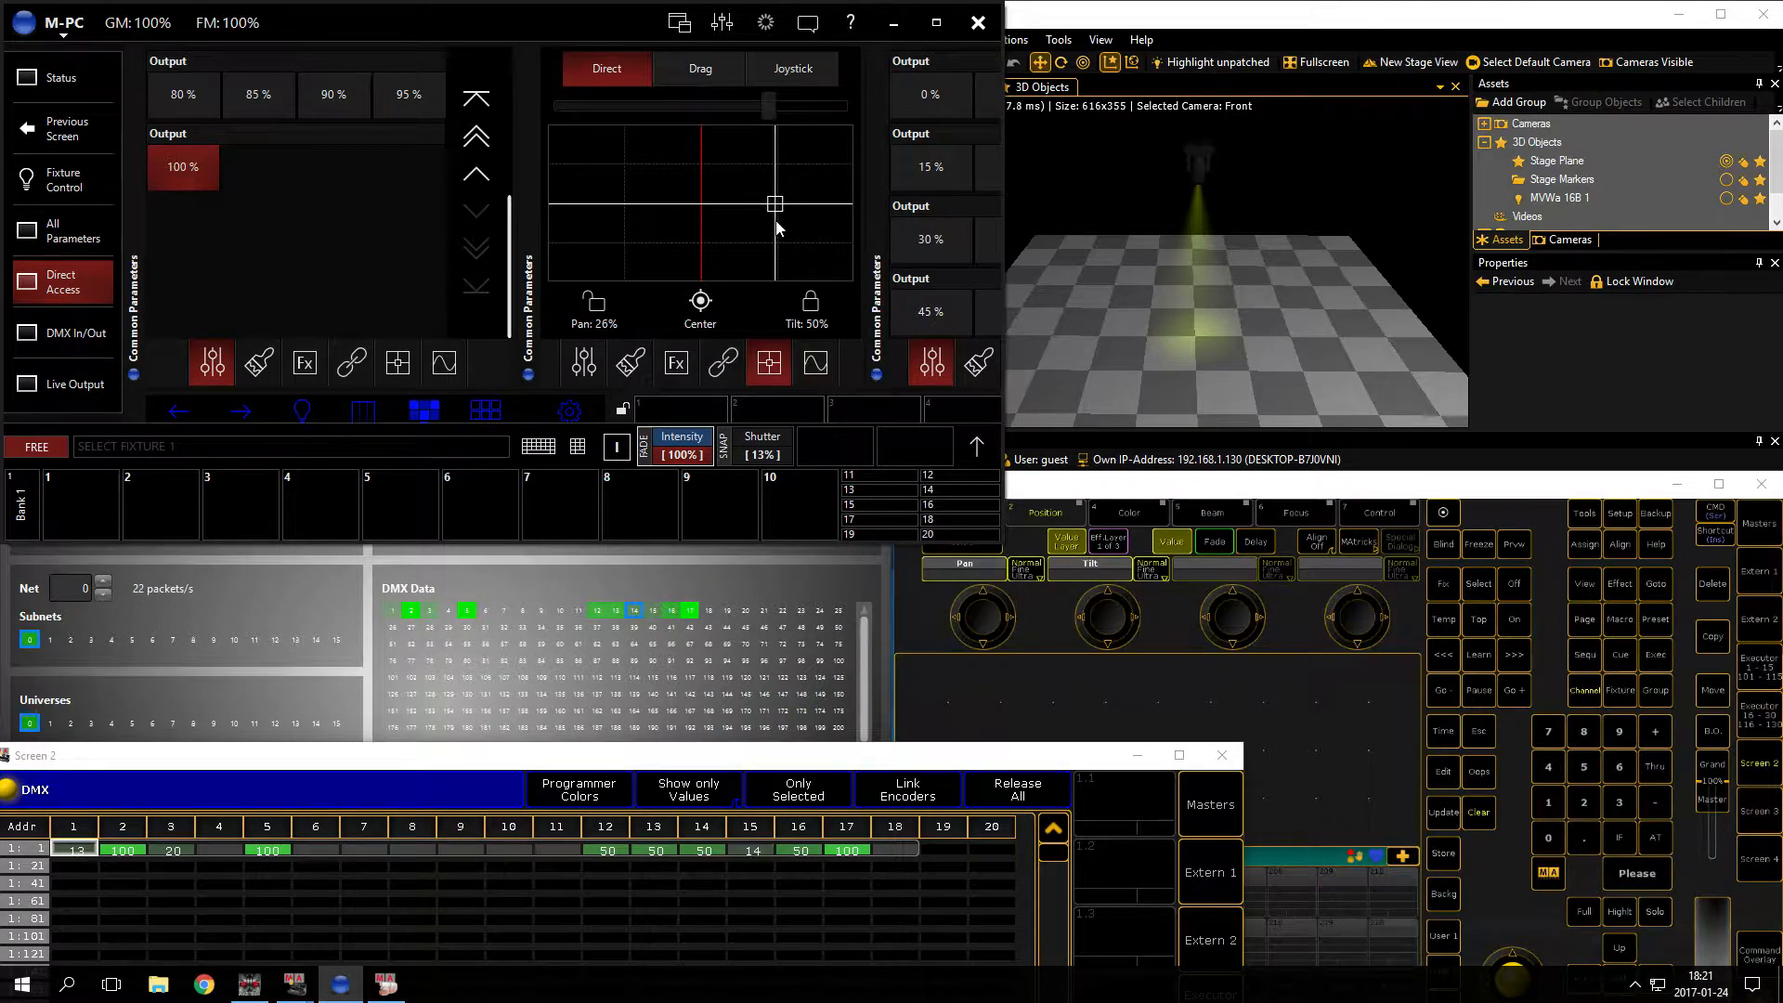
left_click_drag(774, 204, 741, 204)
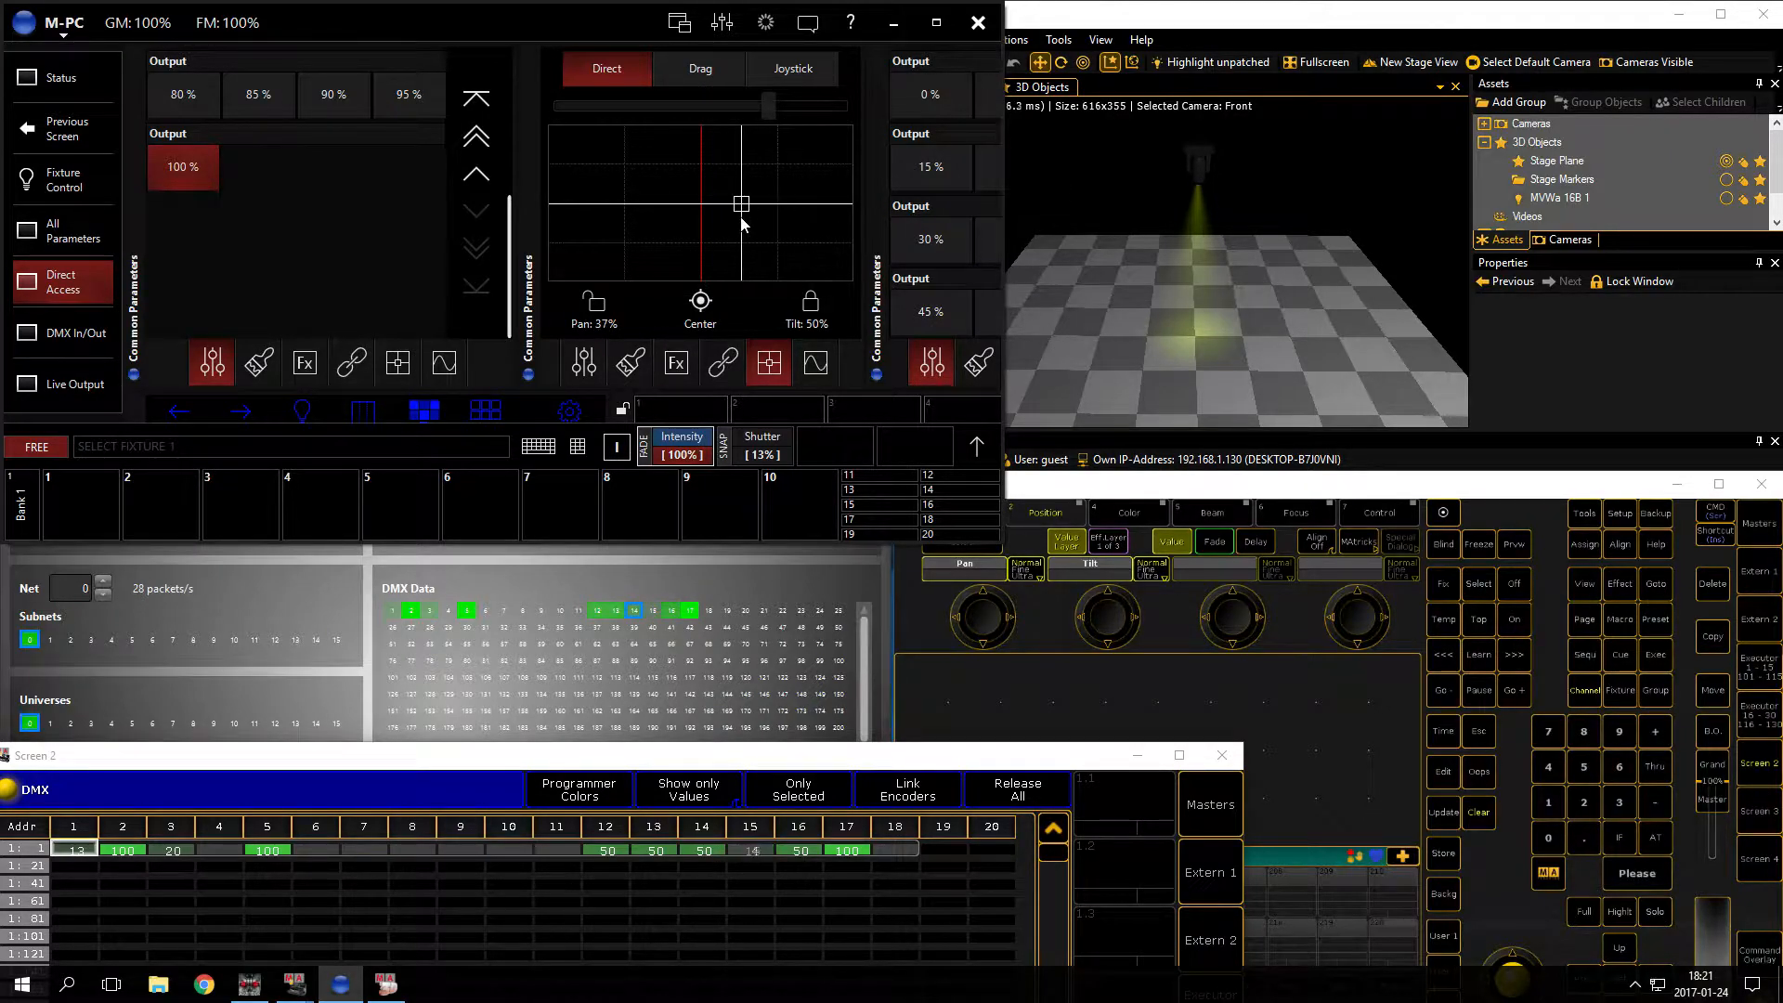
left_click_drag(739, 204, 768, 204)
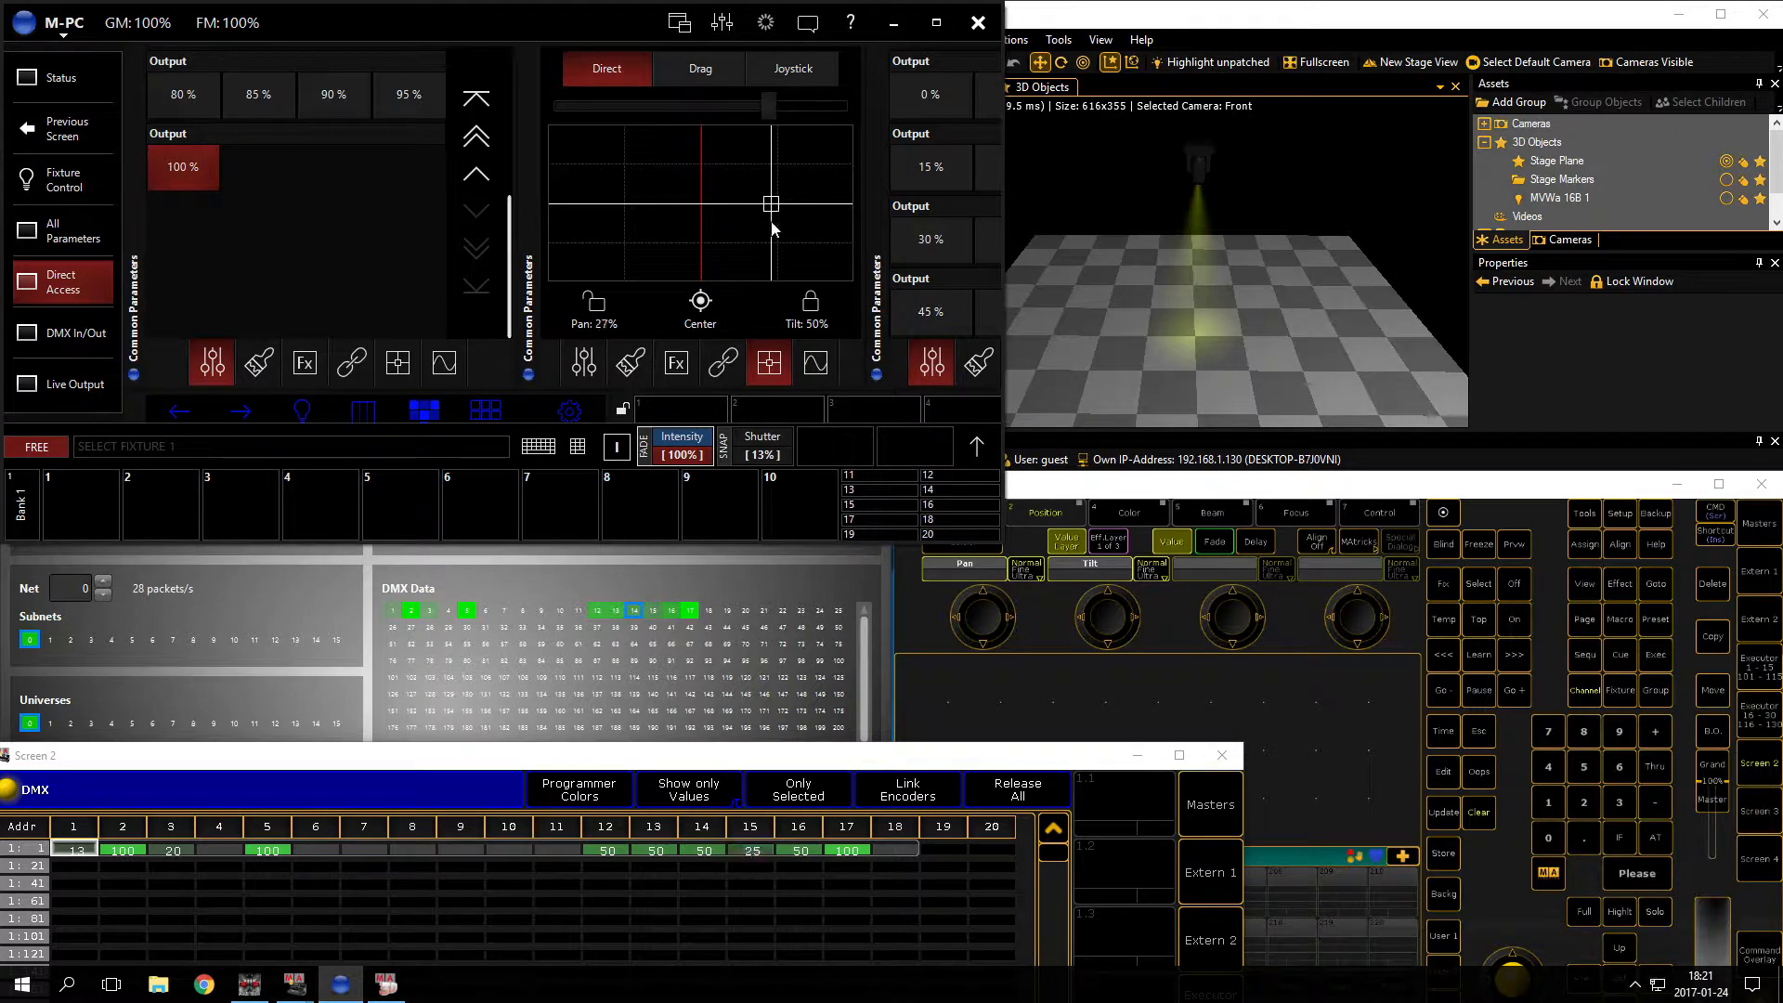
left_click_drag(771, 204, 761, 204)
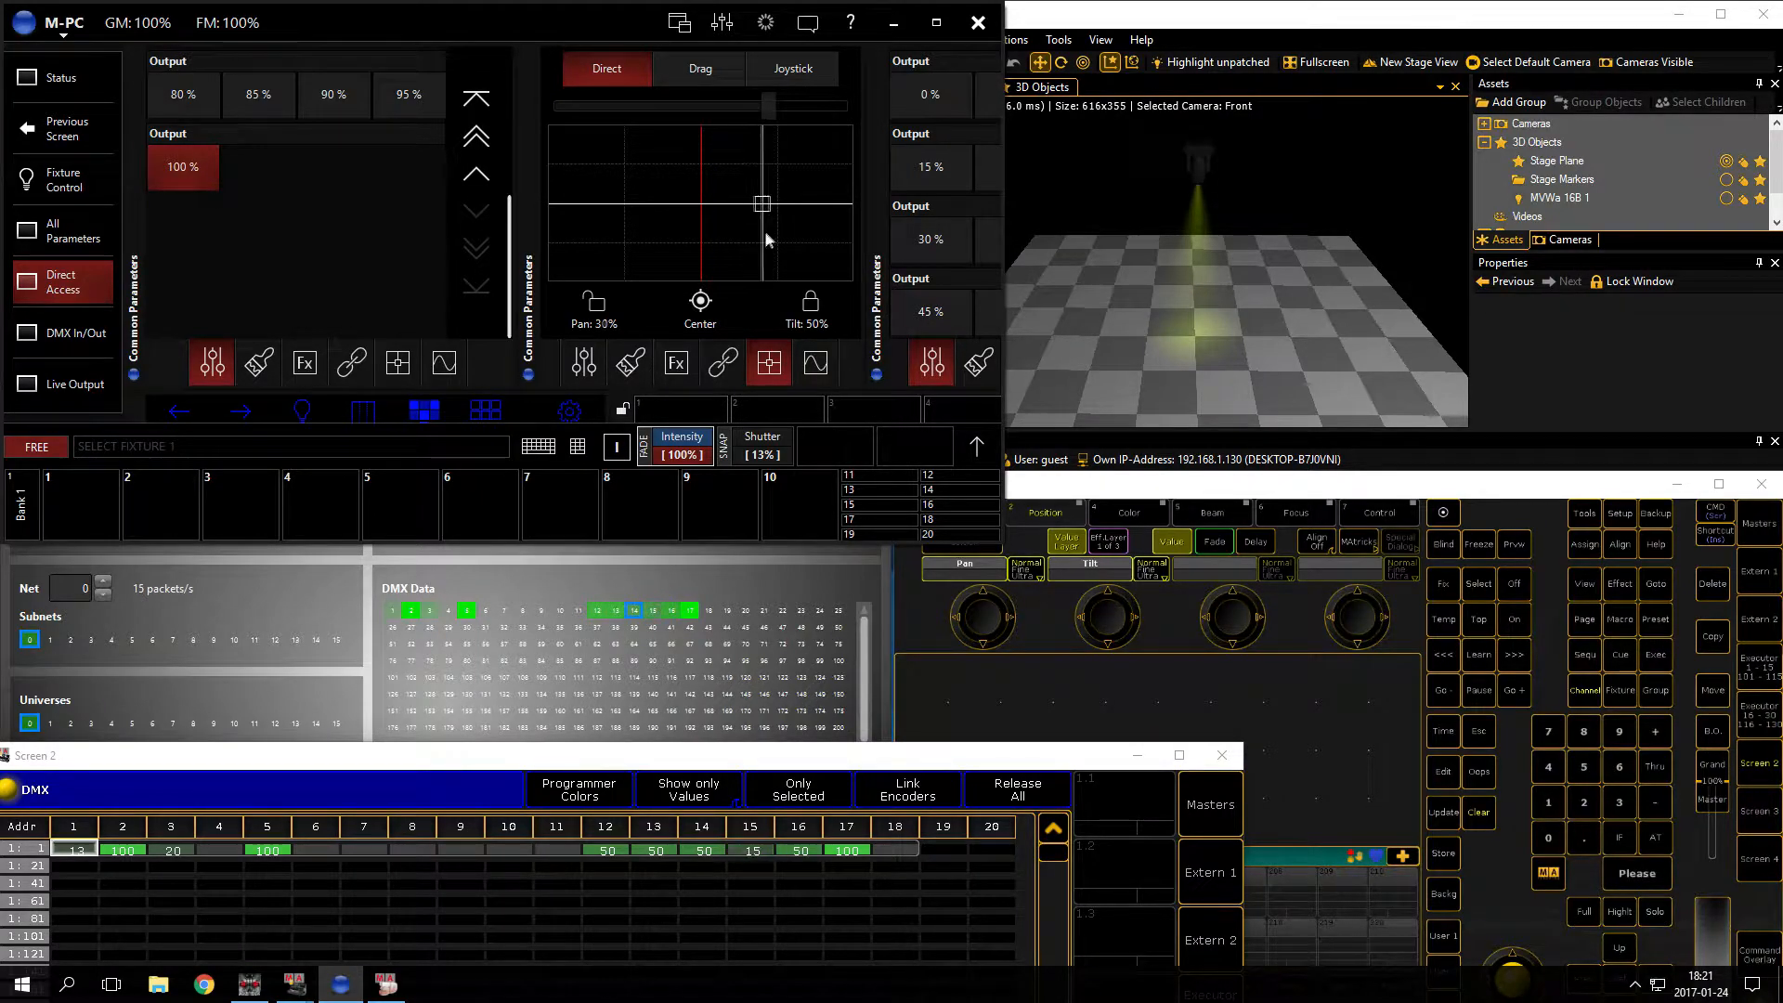
left_click_drag(761, 202, 793, 203)
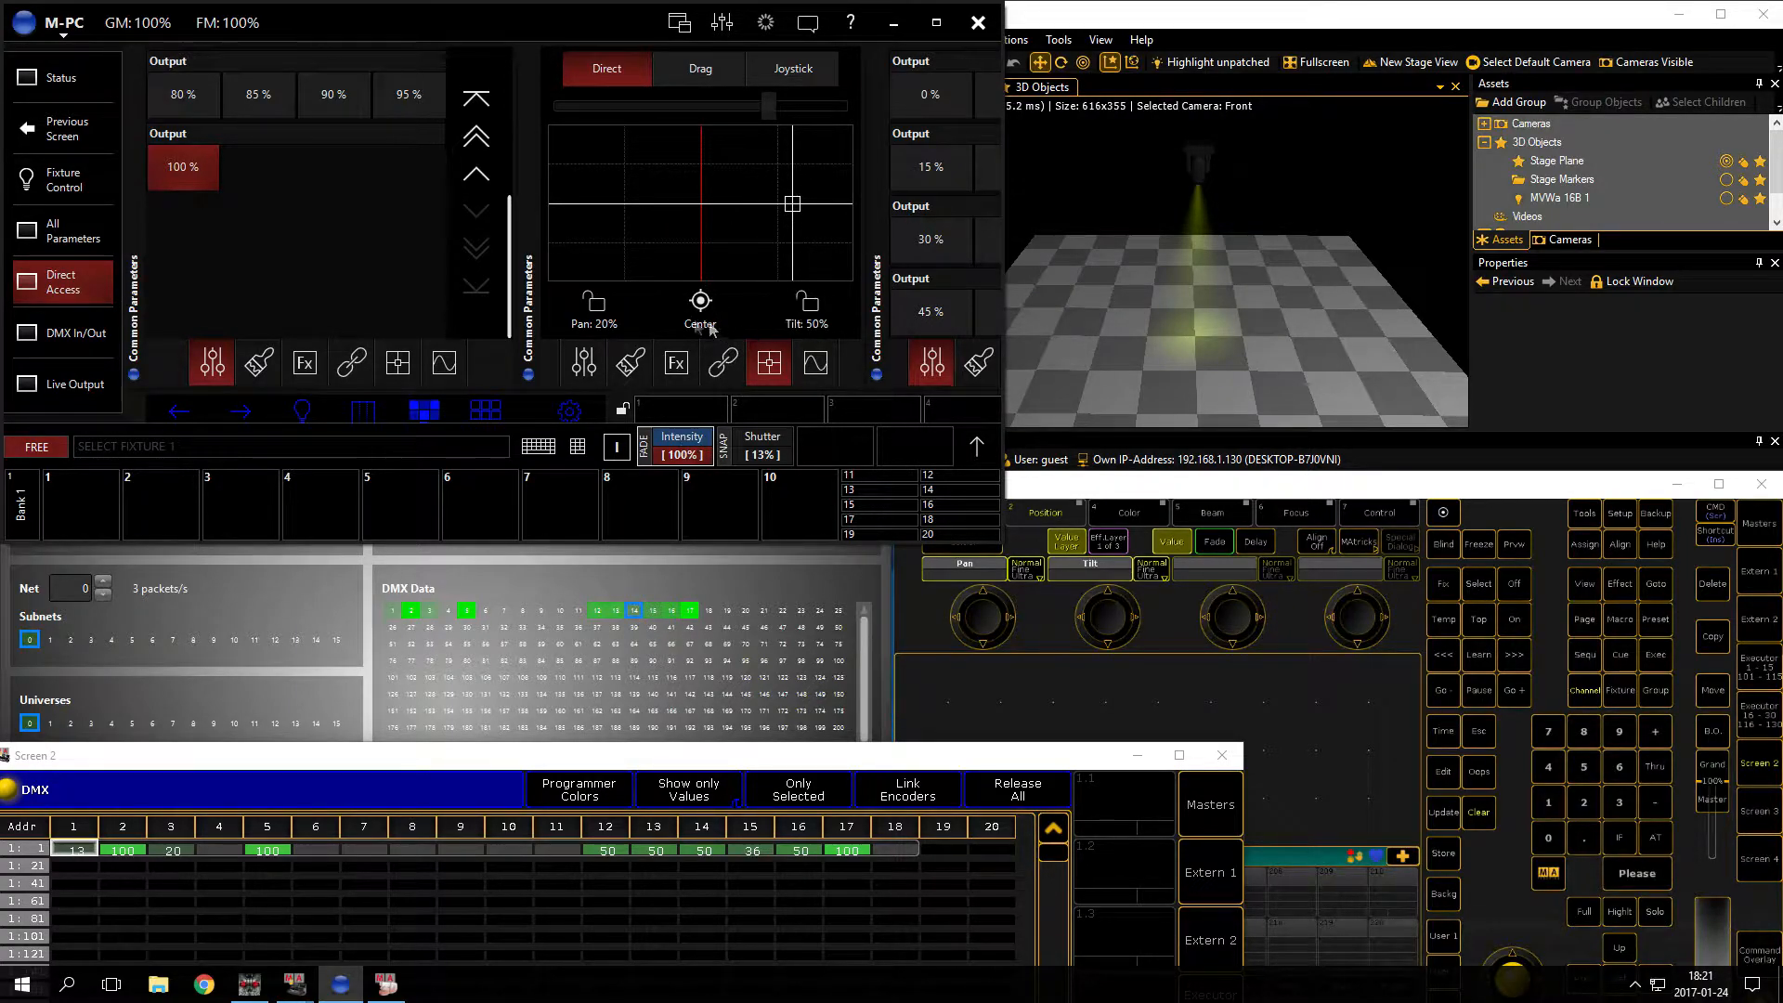
Step: Sweep tilt between about 59% and 88%, then drop pan and tilt both to 0%
left_click_drag(793, 202, 793, 156)
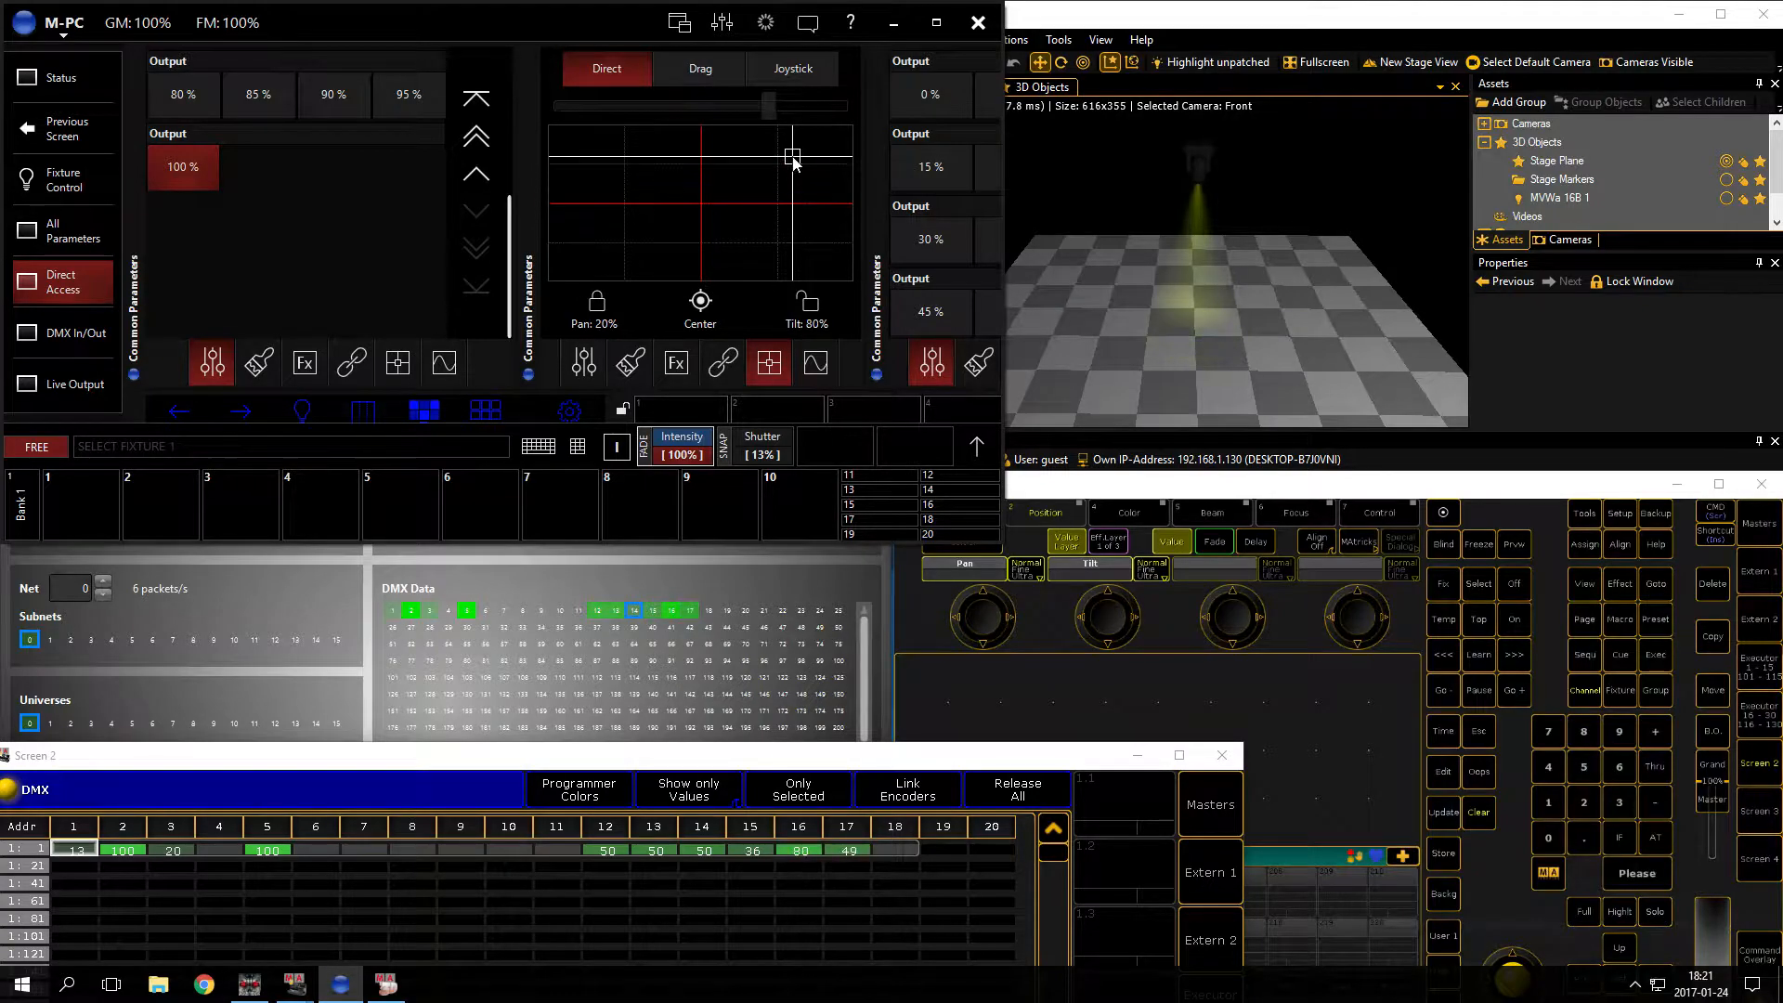
left_click_drag(792, 156, 793, 168)
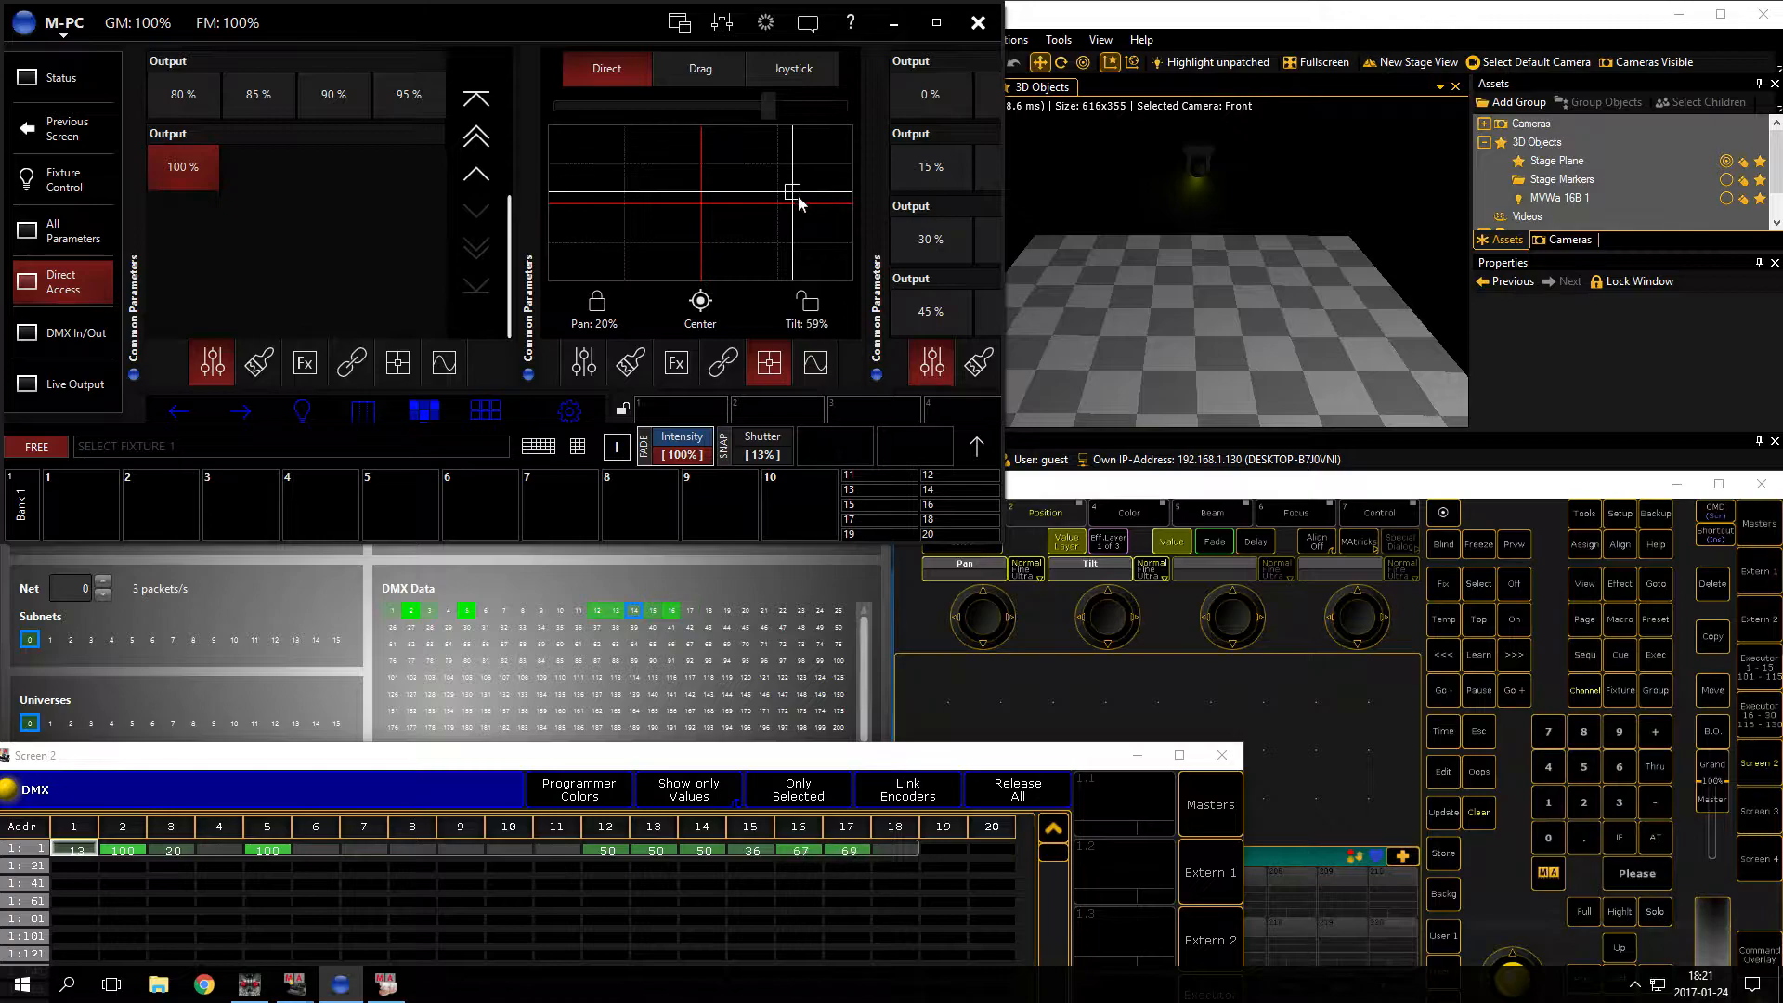
left_click_drag(793, 194, 793, 149)
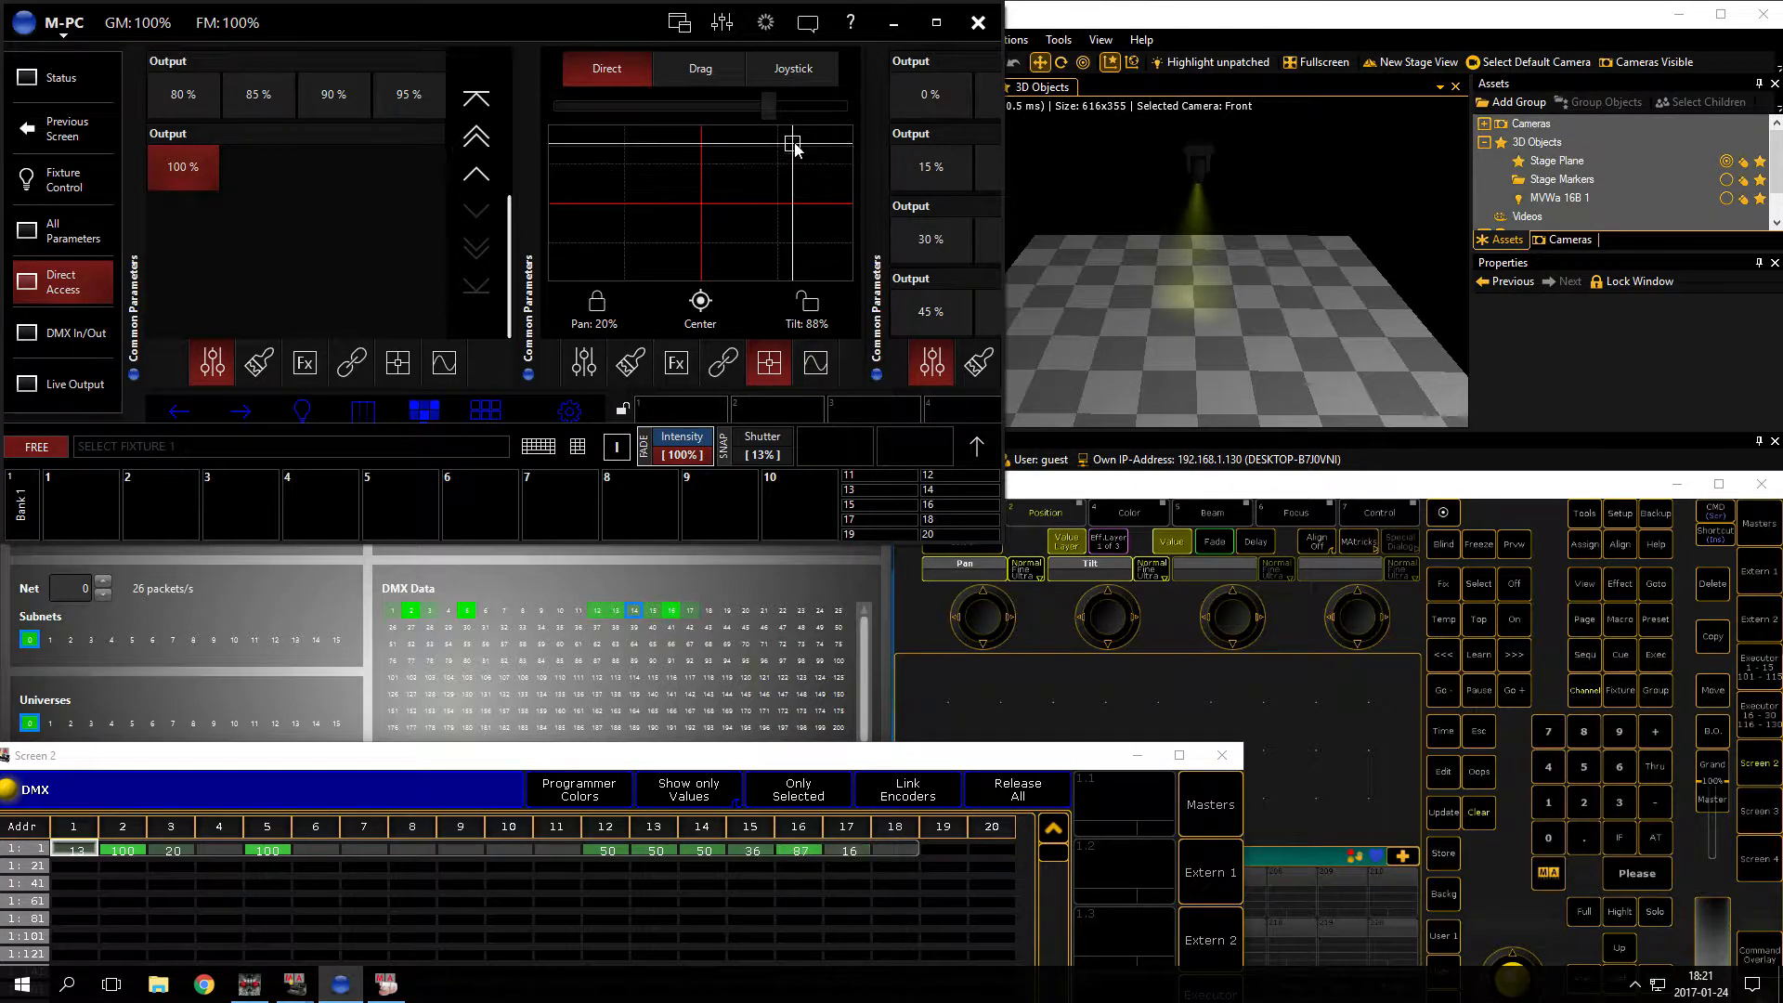
left_click_drag(793, 149, 793, 240)
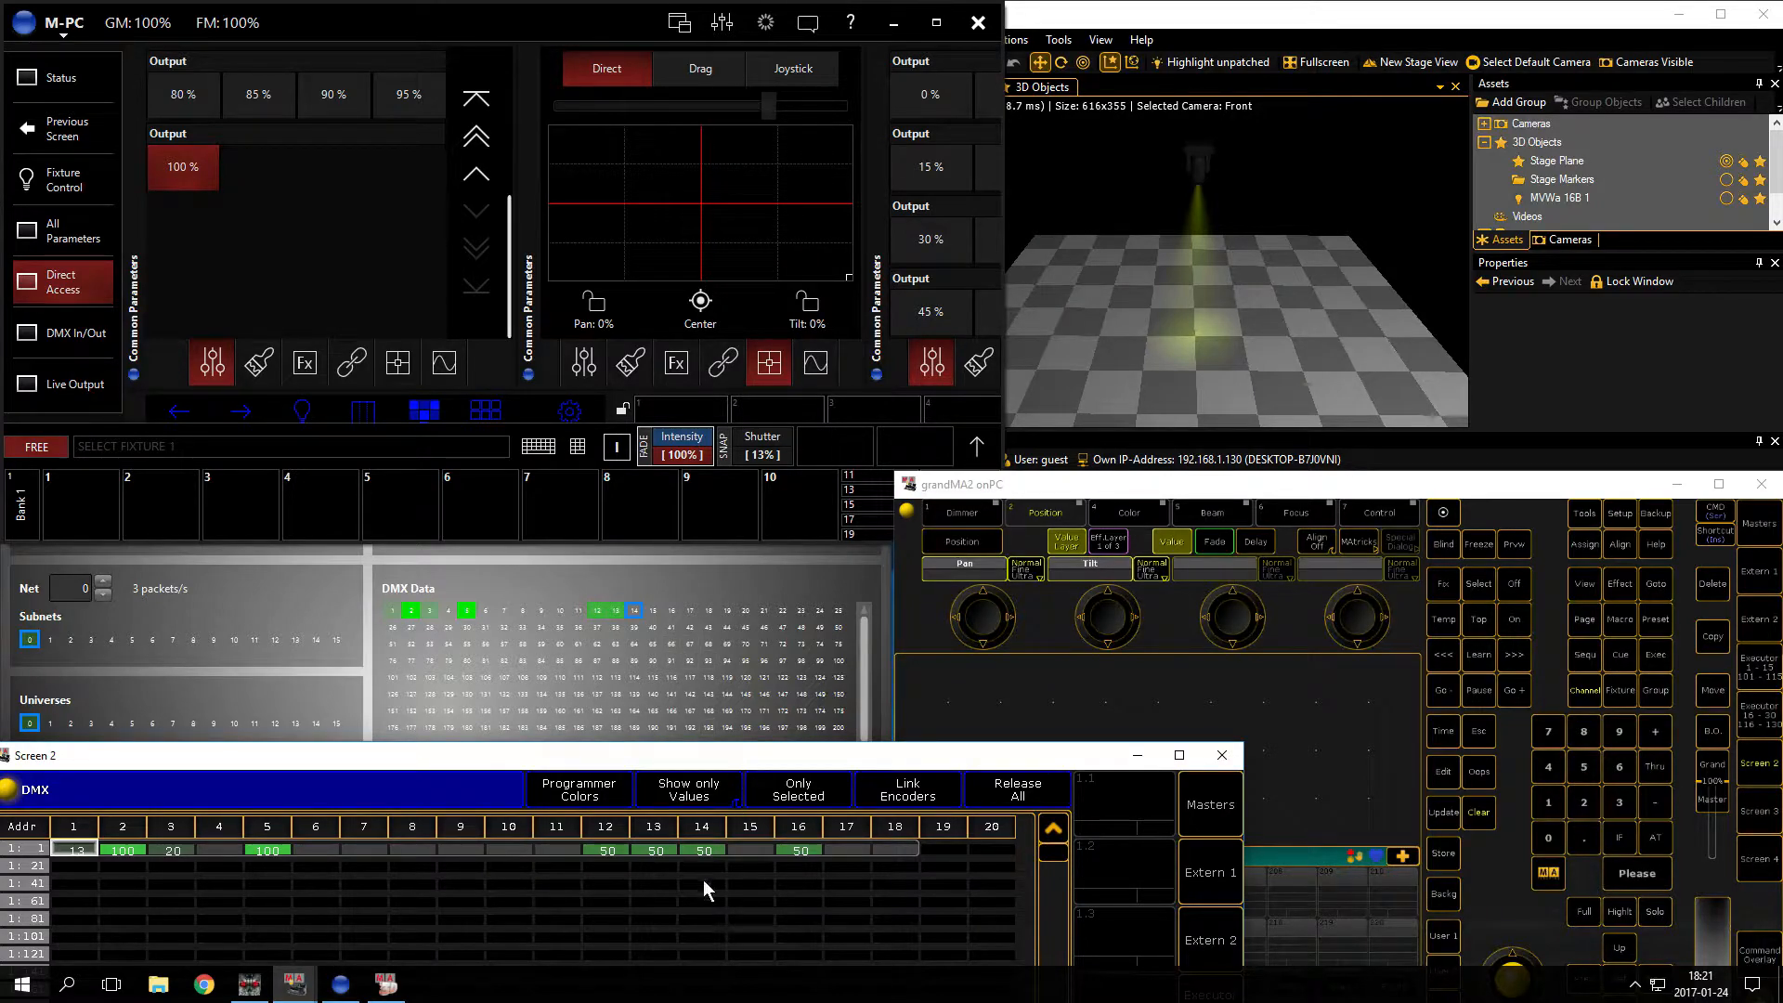
mouse_move(699, 854)
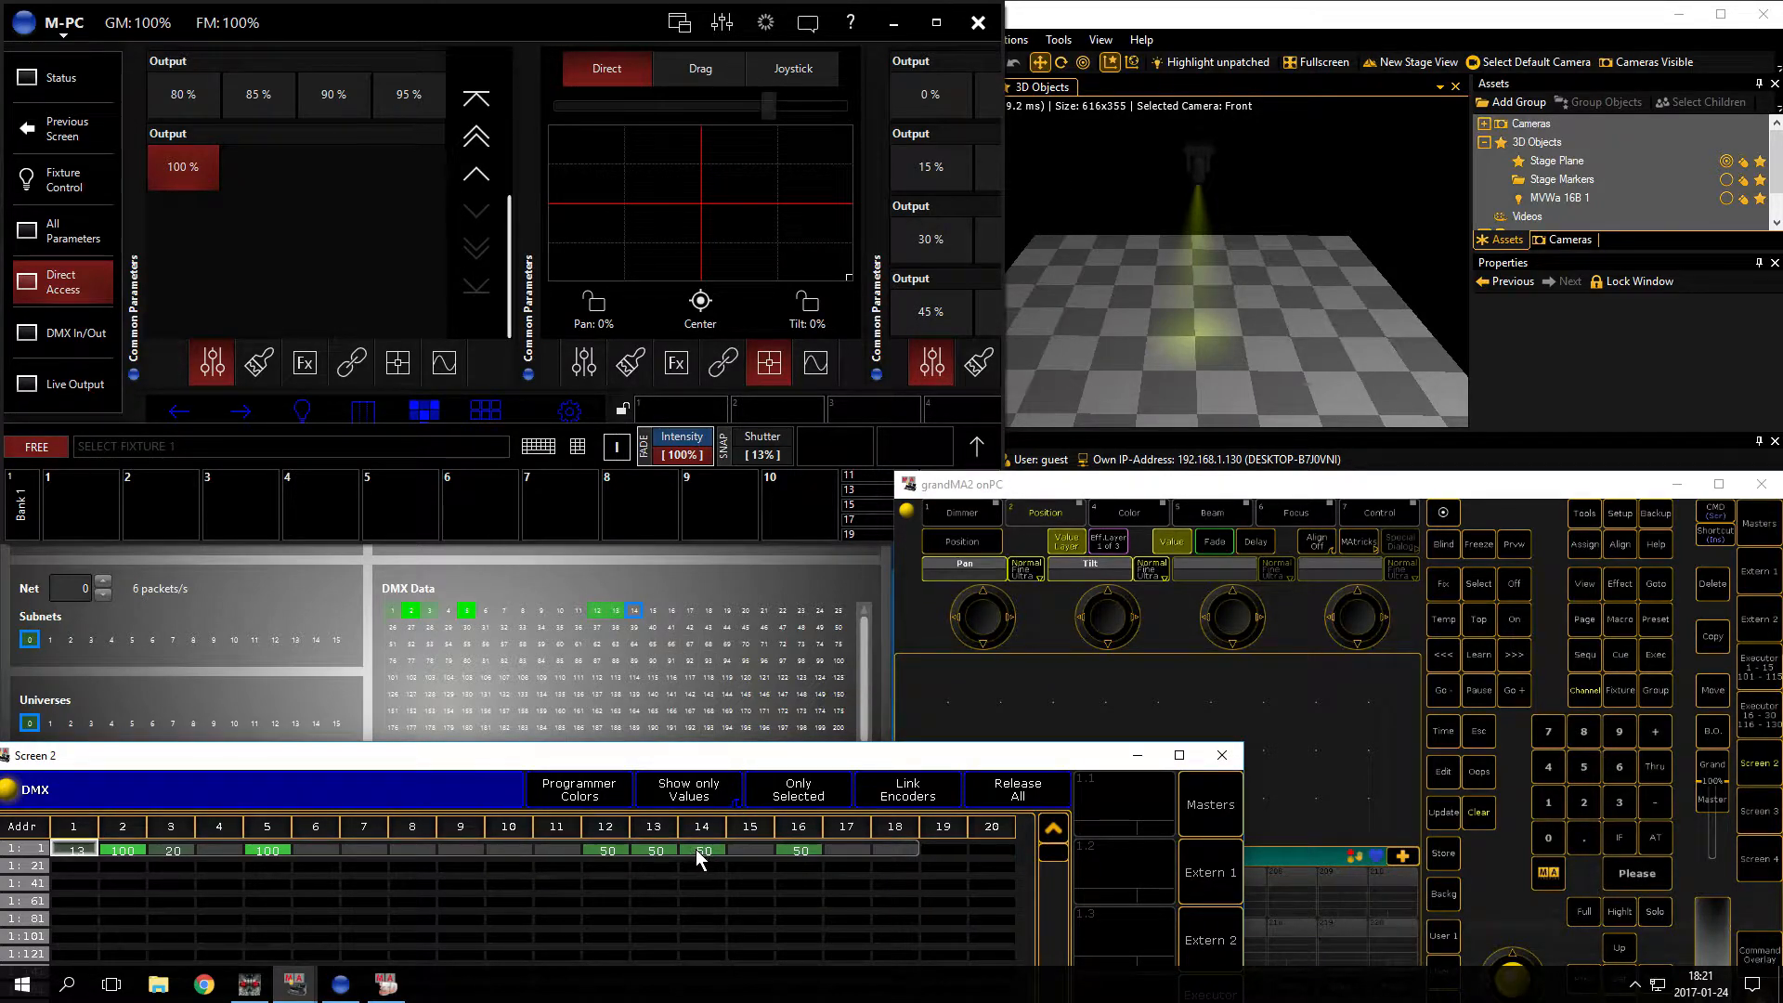
mouse_move(749, 858)
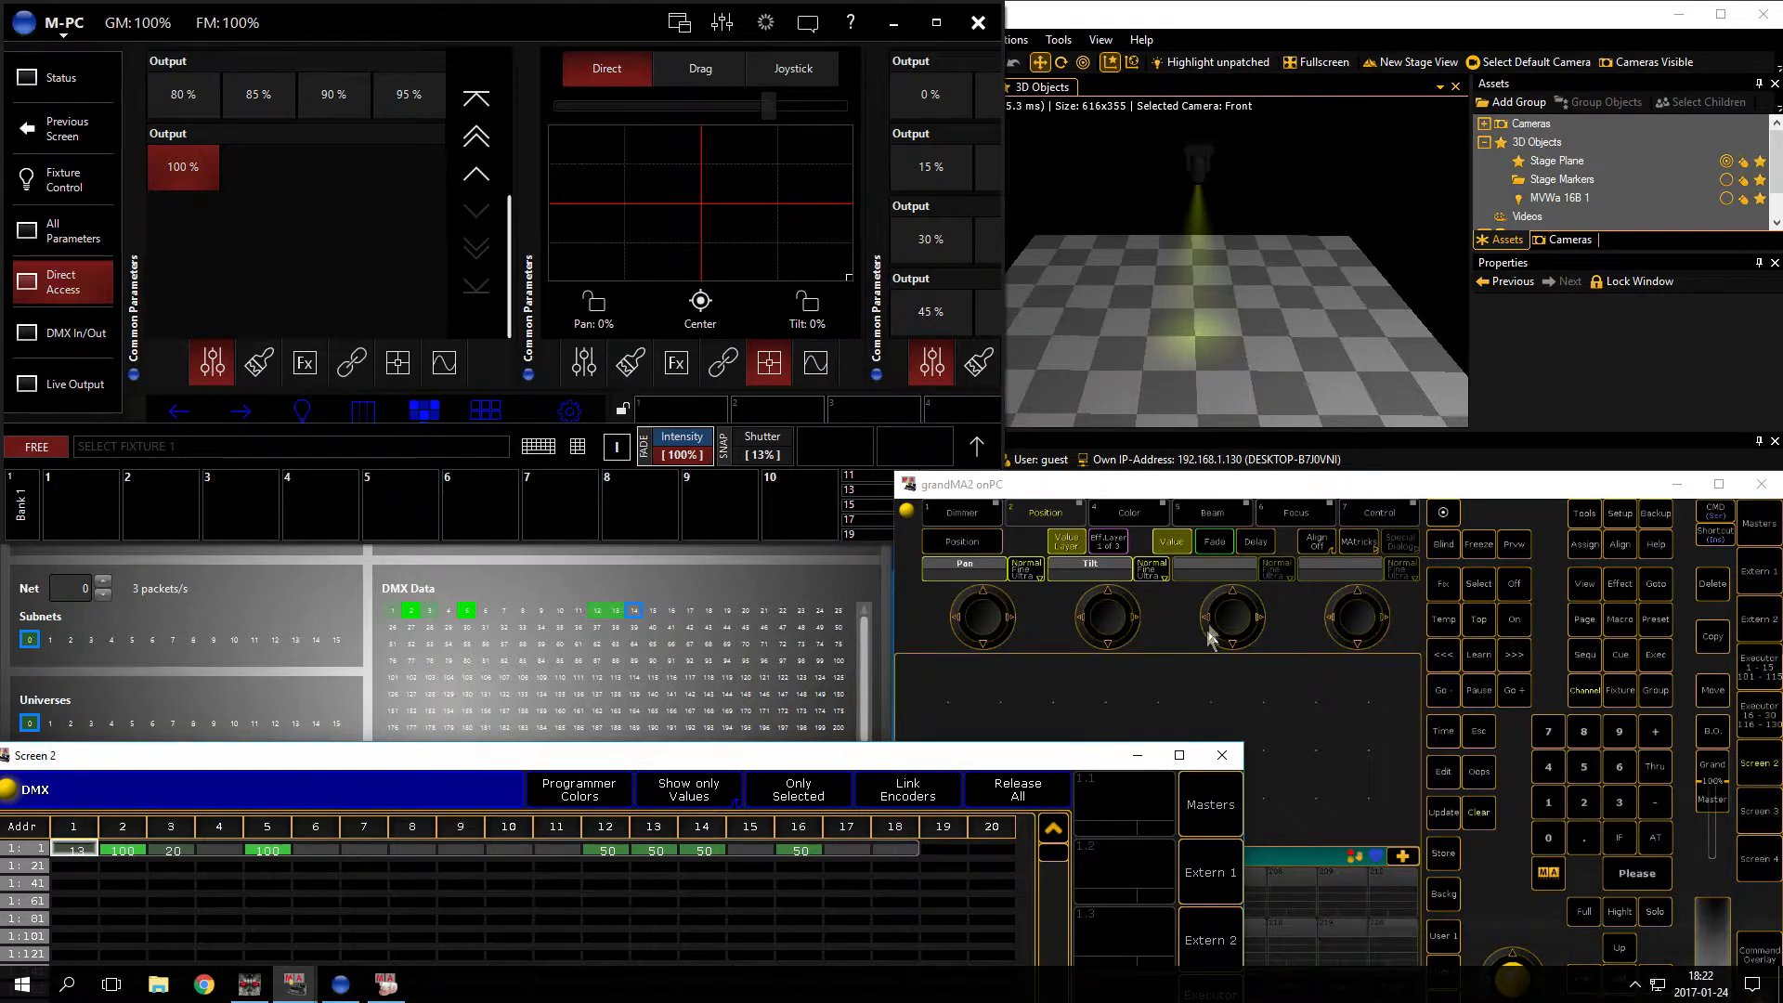
mouse_move(1035, 605)
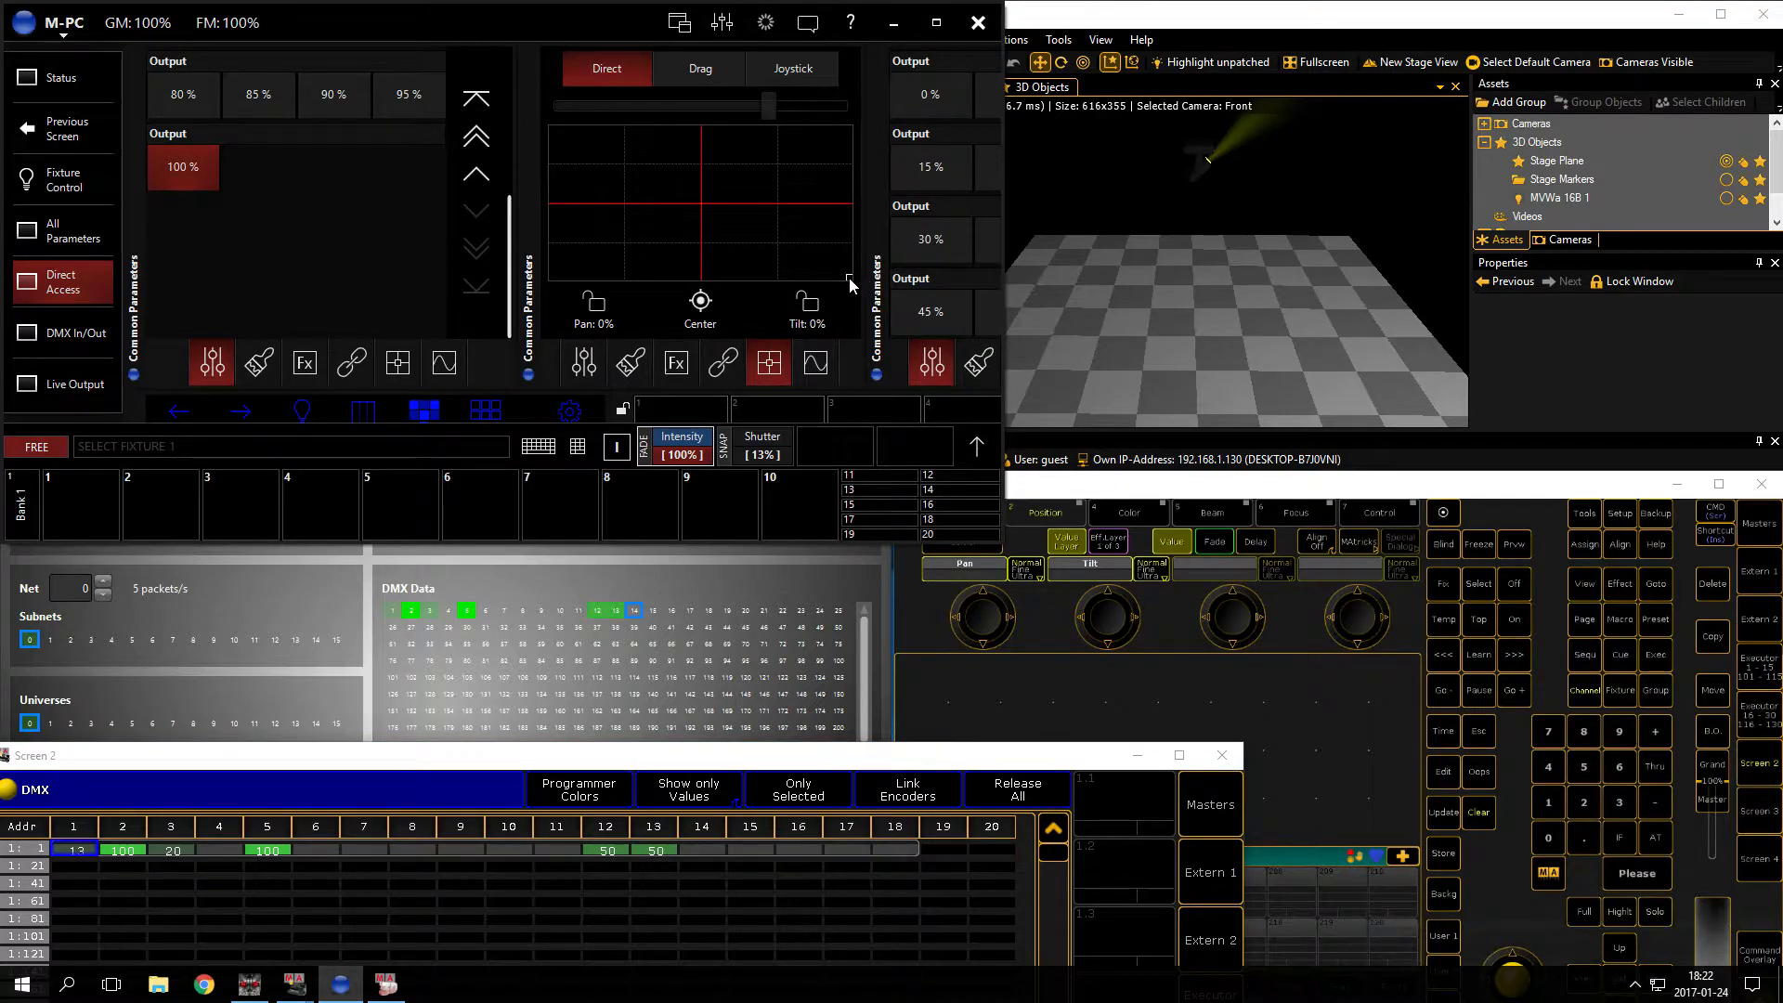
Step: Move the fixture through 33/69, 65/38 and 76/76 pan/tilt, then recentre at 50% each
left_click_drag(845, 282, 743, 191)
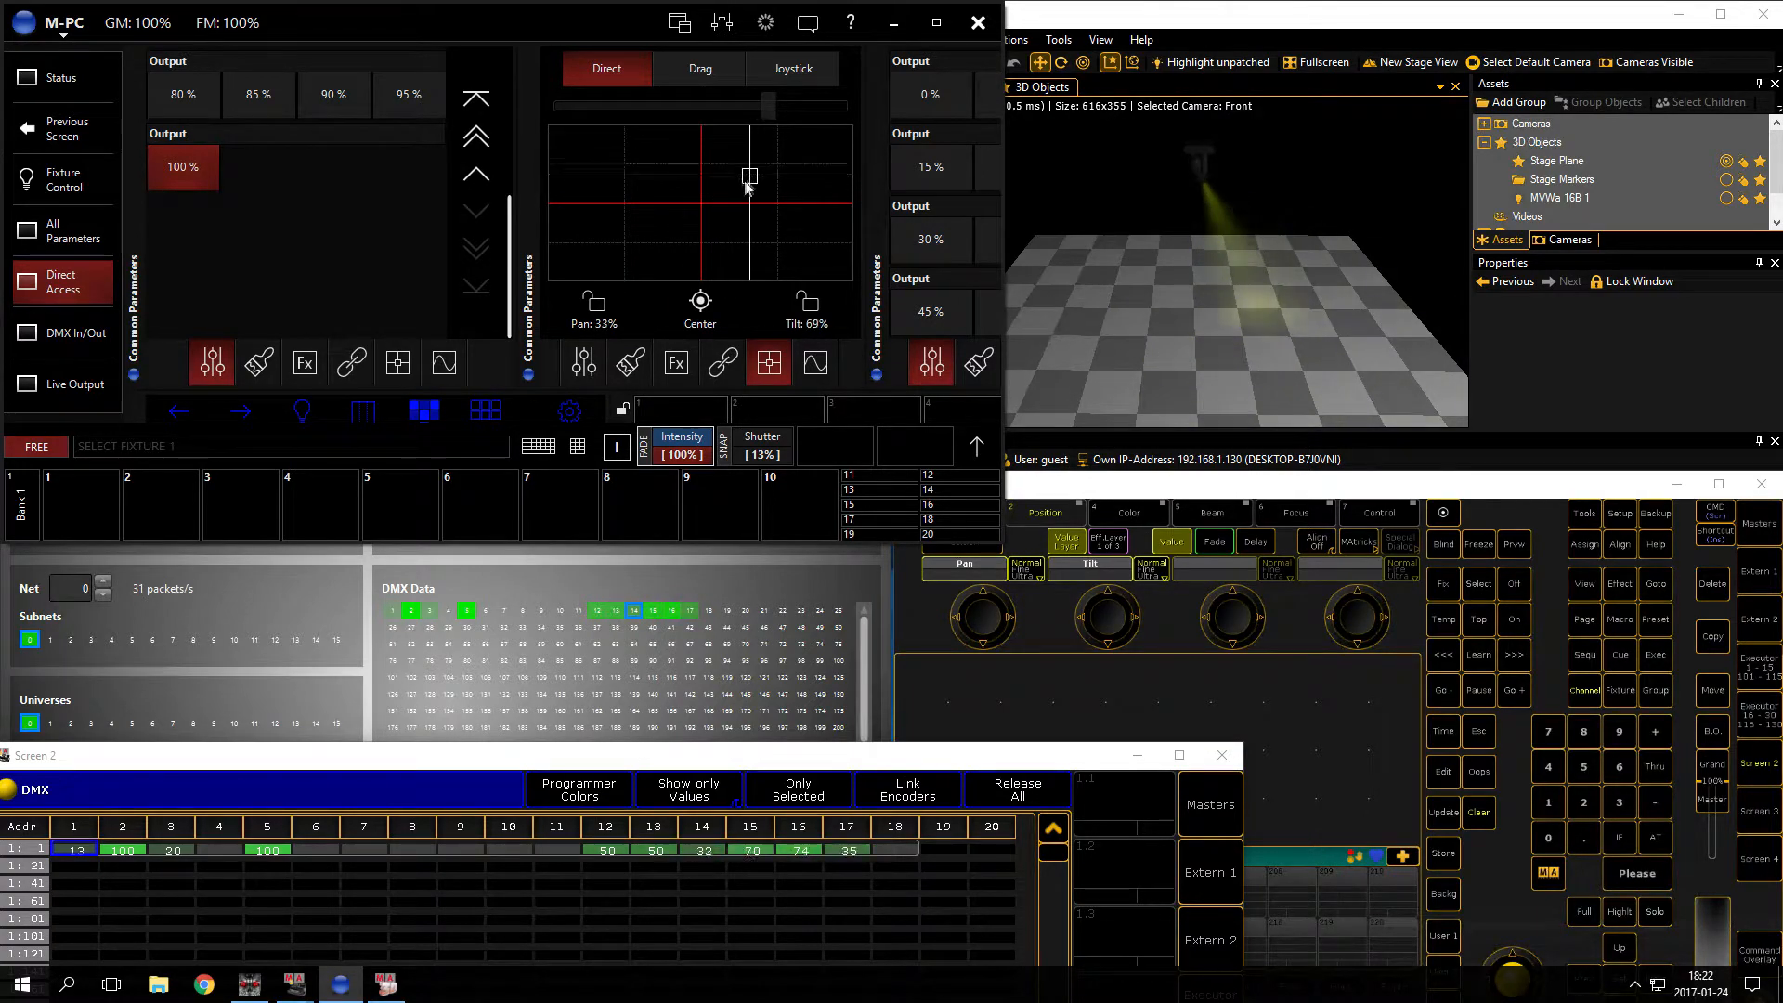
left_click_drag(748, 178, 657, 225)
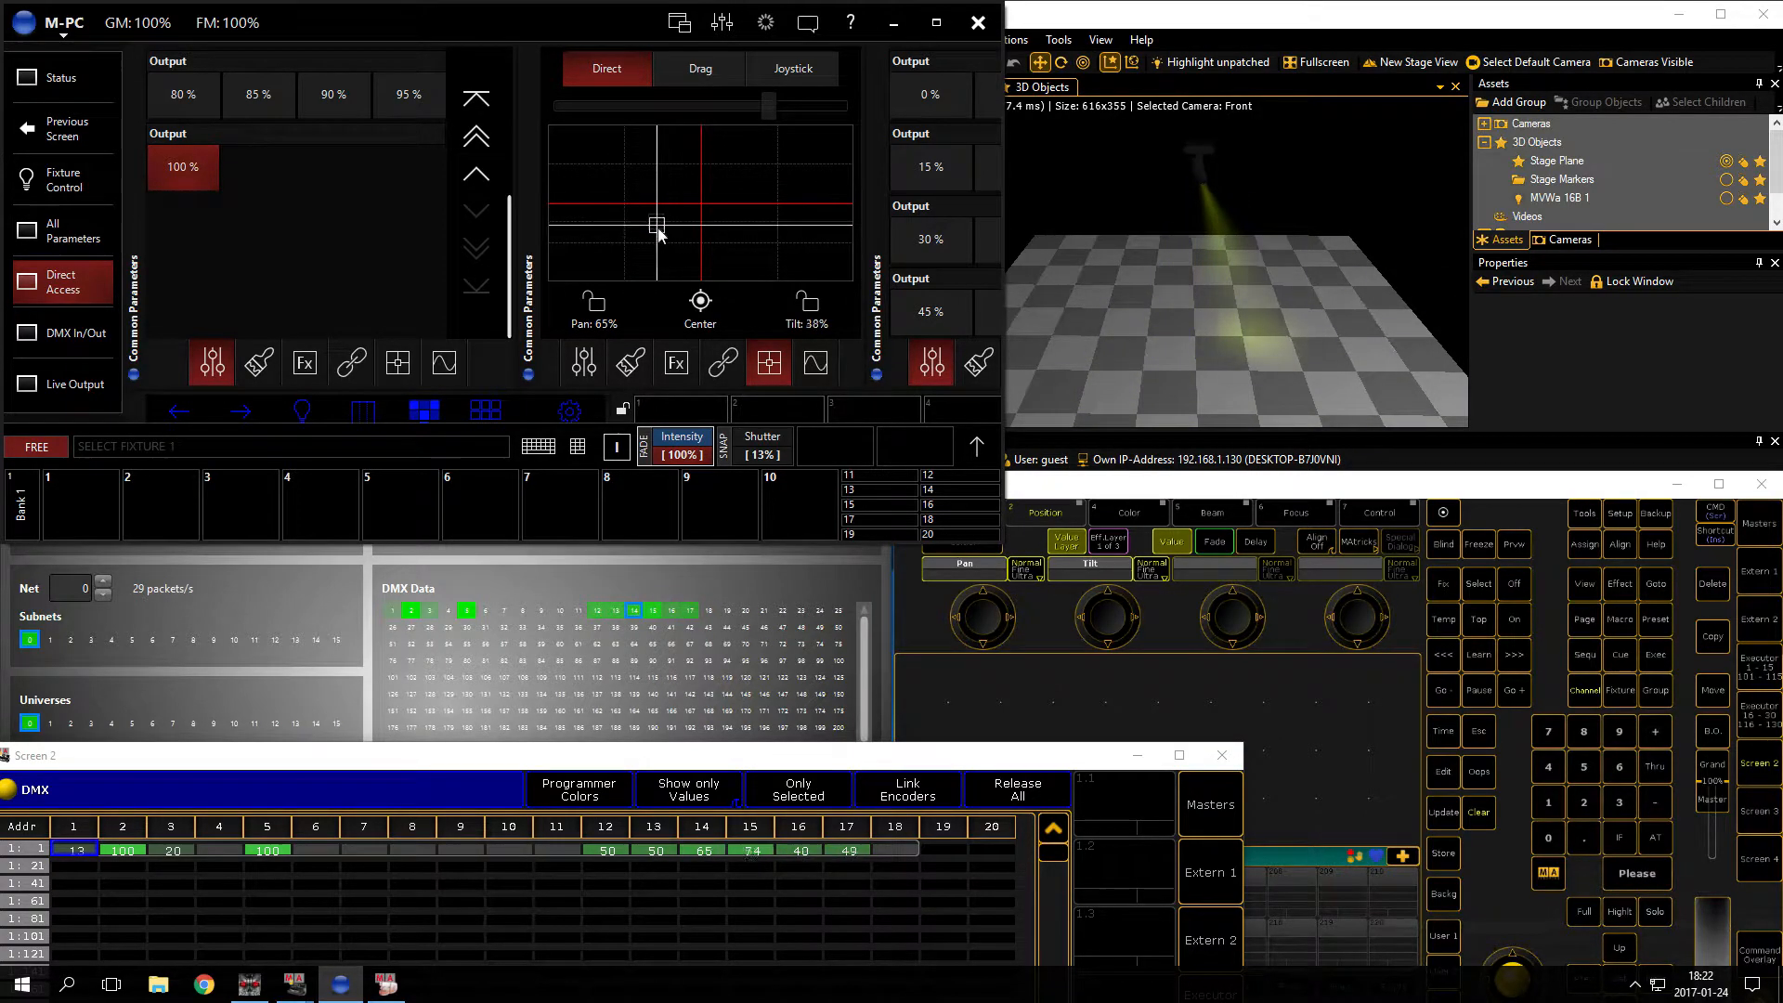
left_click_drag(656, 225, 615, 179)
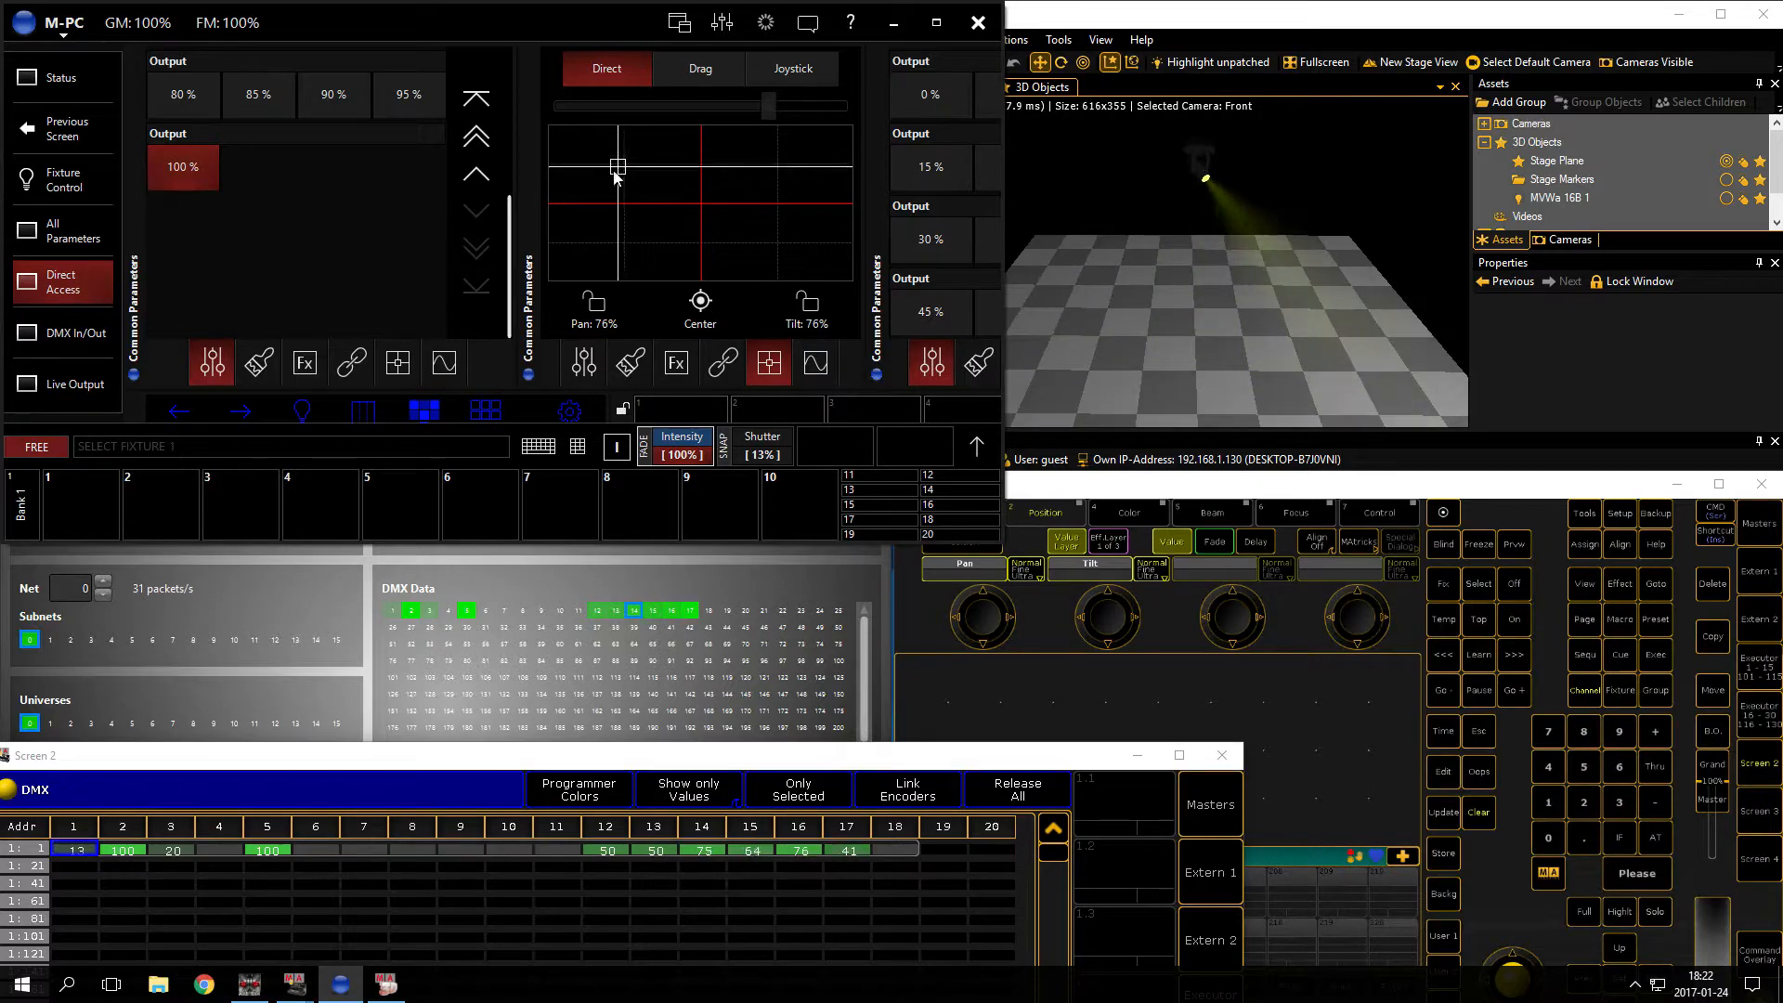
left_click_drag(617, 169, 681, 193)
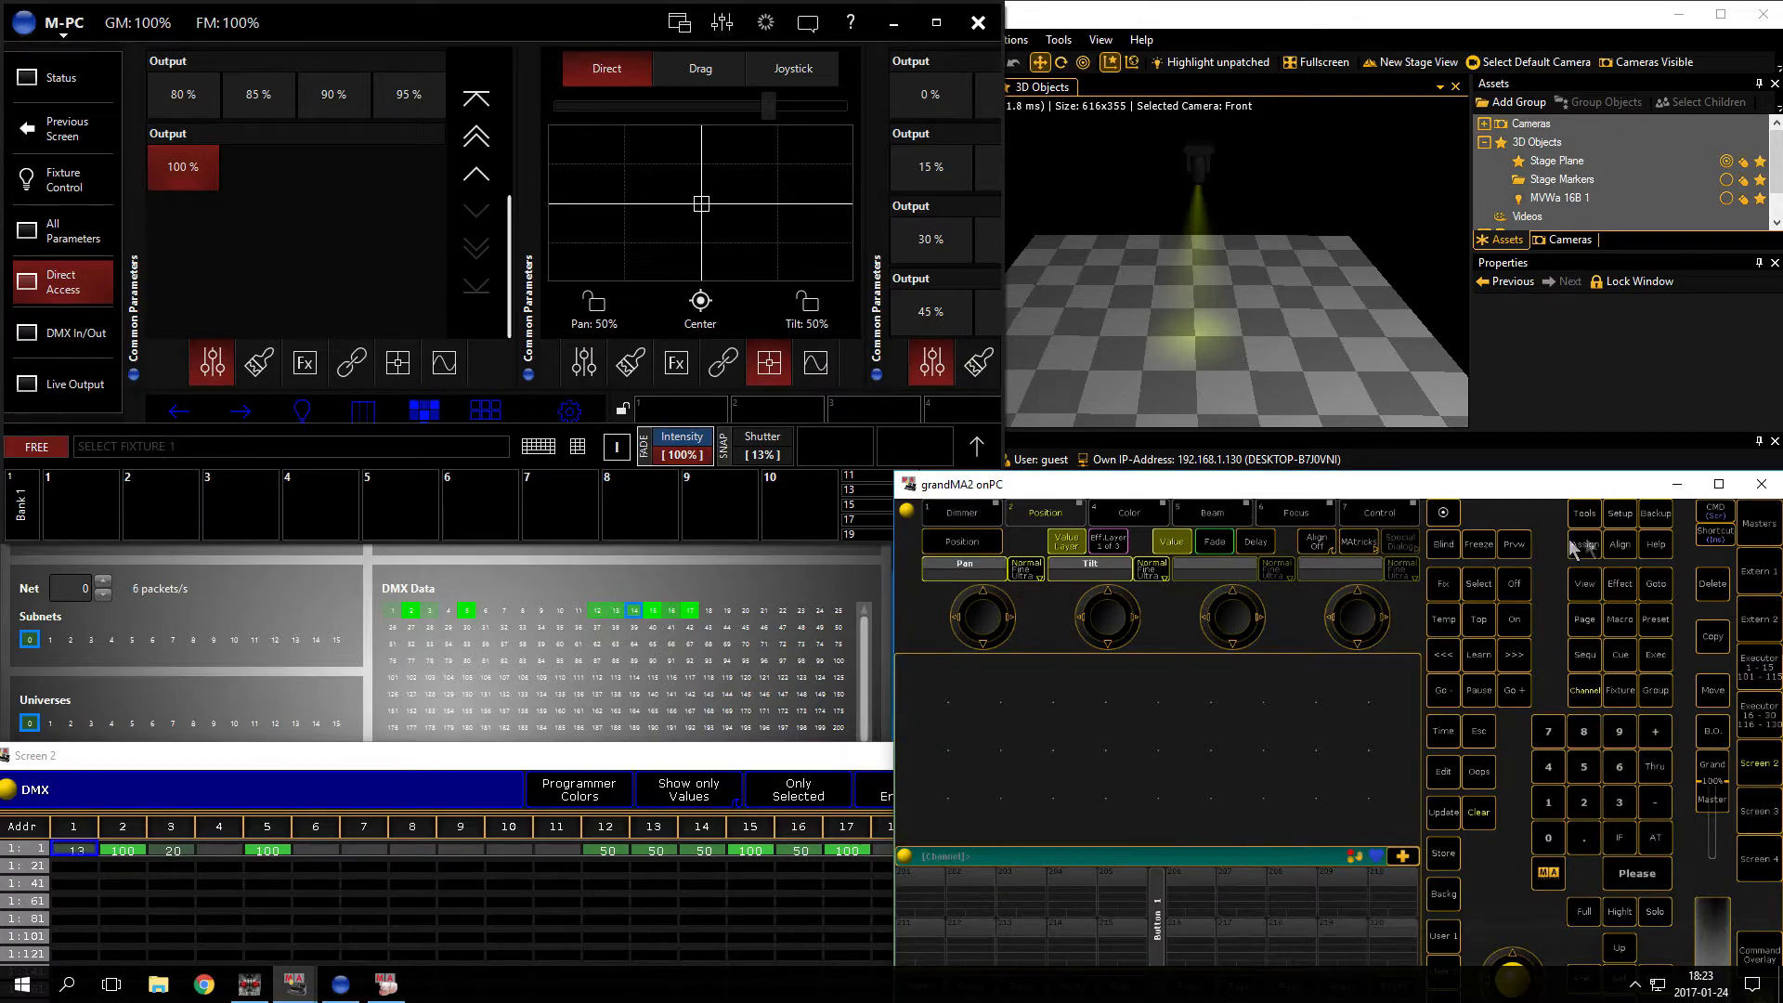
Step: Save the current show with Backup before closing grandMA2 and MA 3D
left_click(1655, 514)
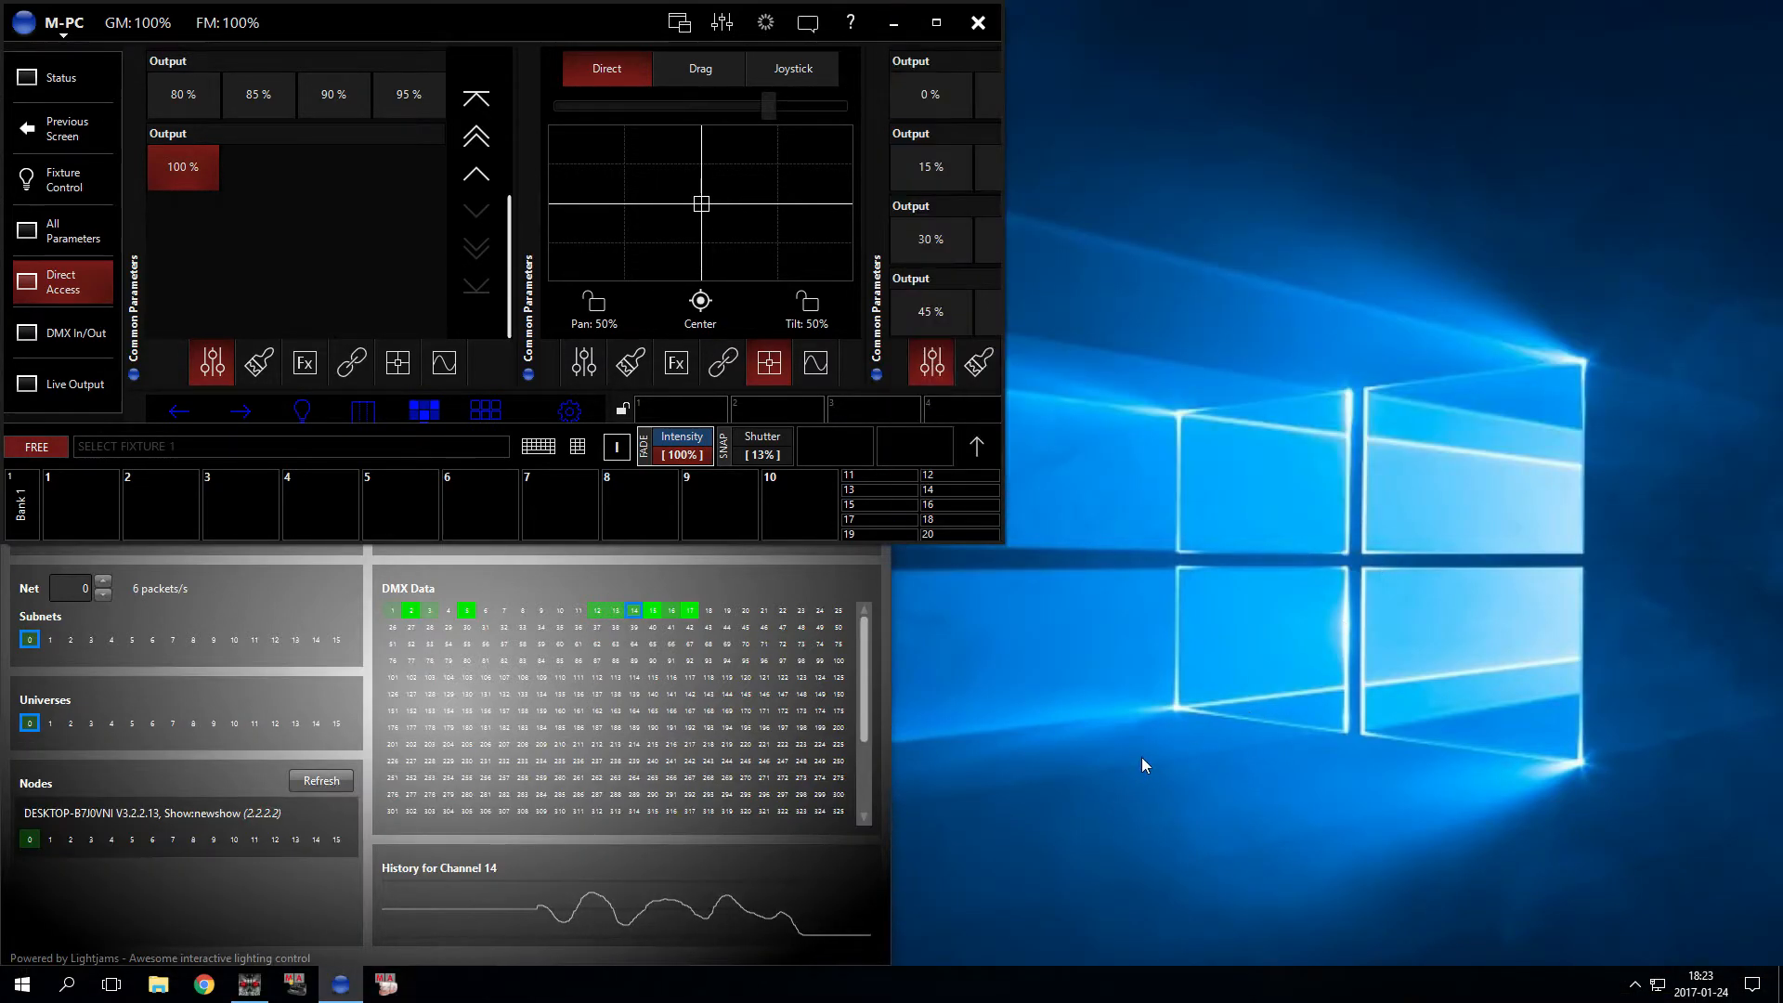
mouse_move(1165, 717)
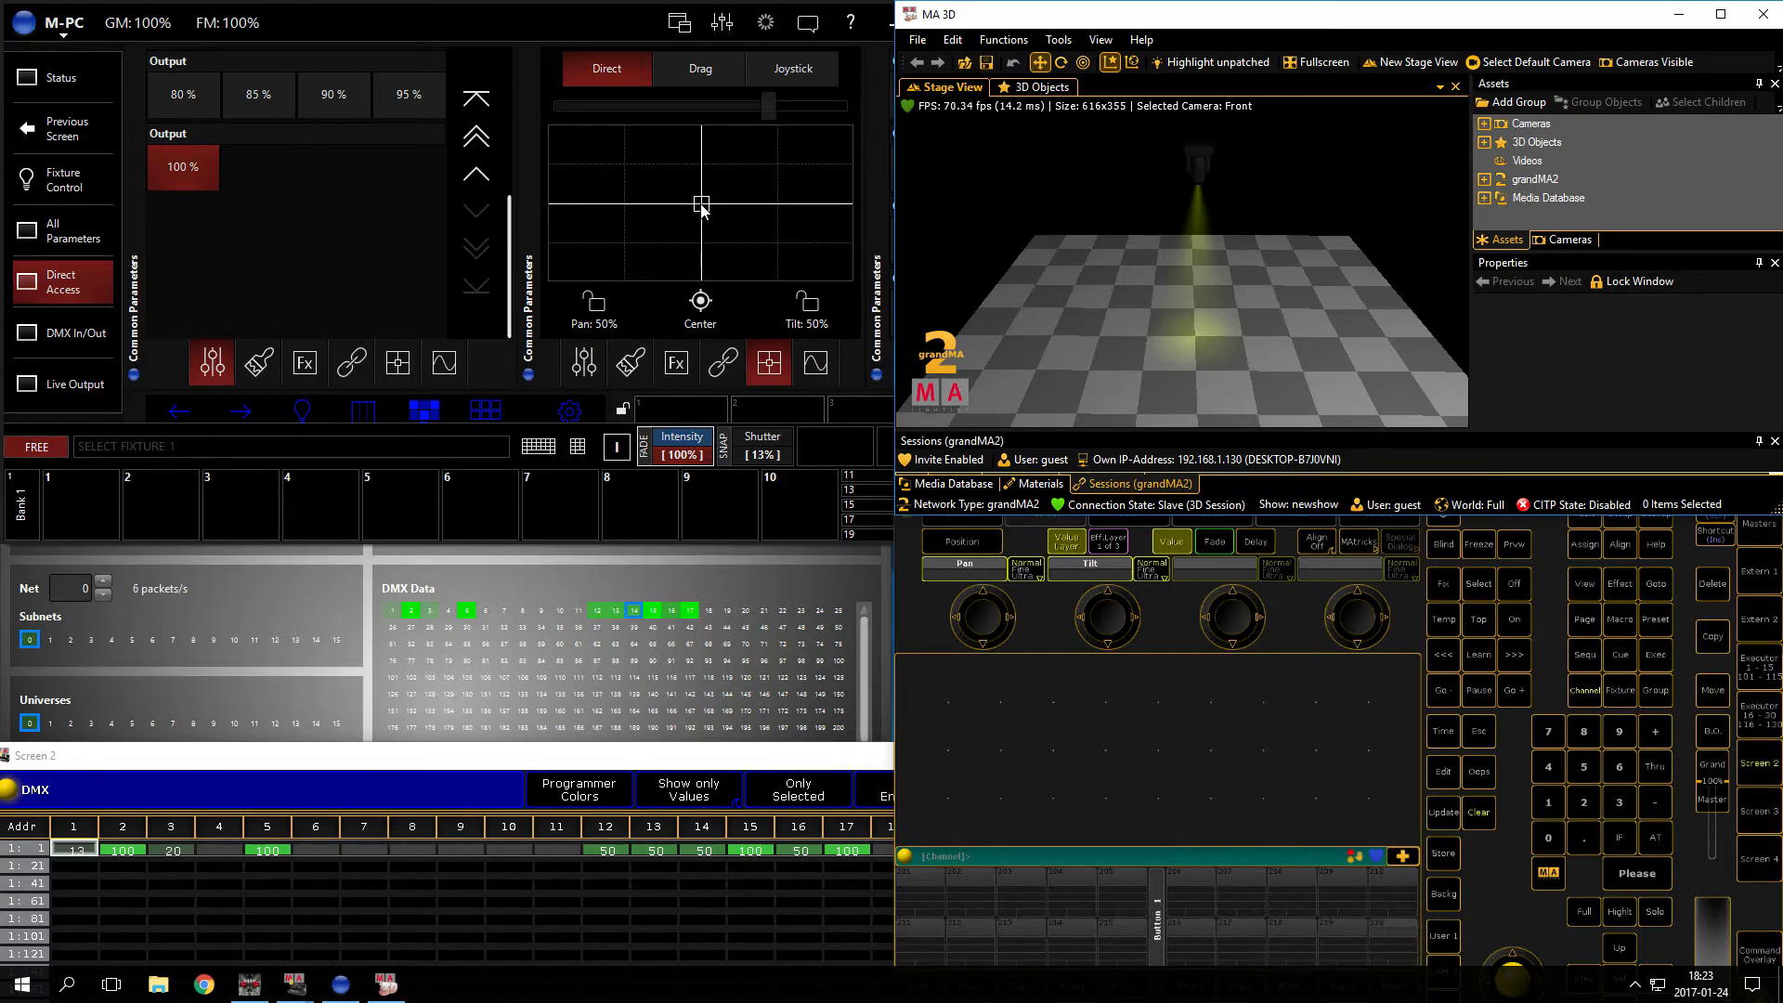
Step: Drive the fixture through wide positions (65/89, 40/77, 51/40, 32/37, 43/28) and recentre at 50% each
left_click_drag(701, 204, 648, 139)
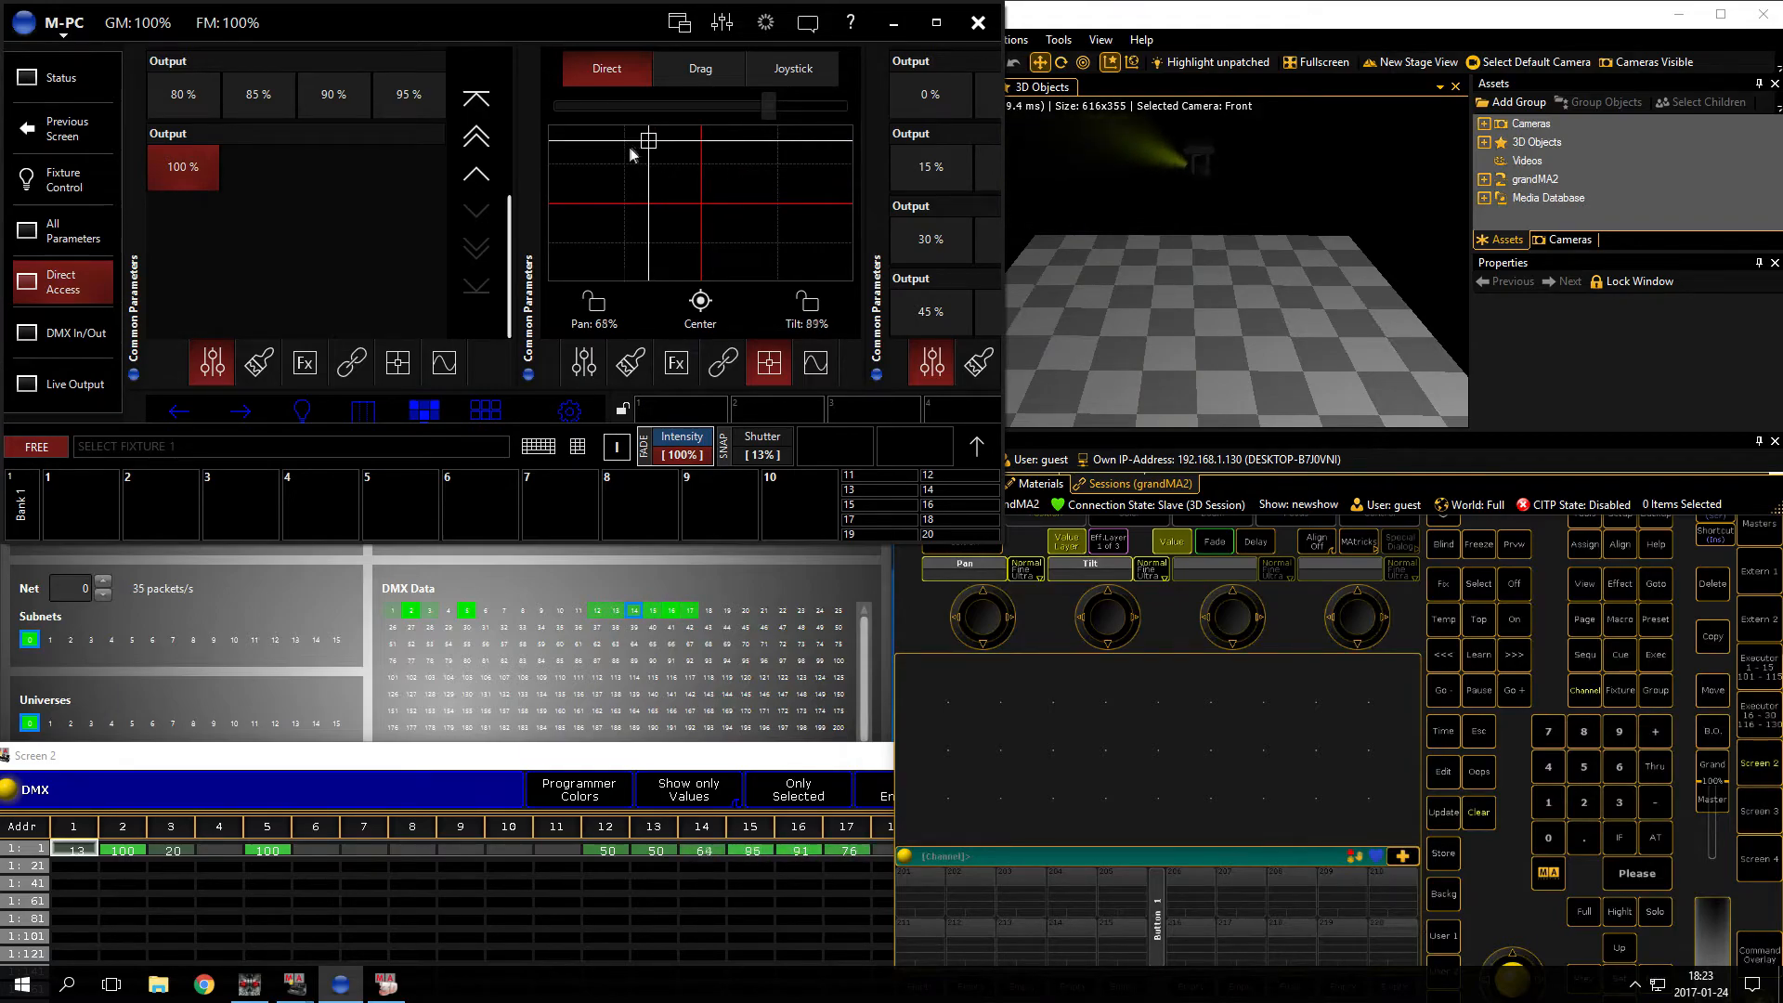
left_click_drag(648, 139, 739, 174)
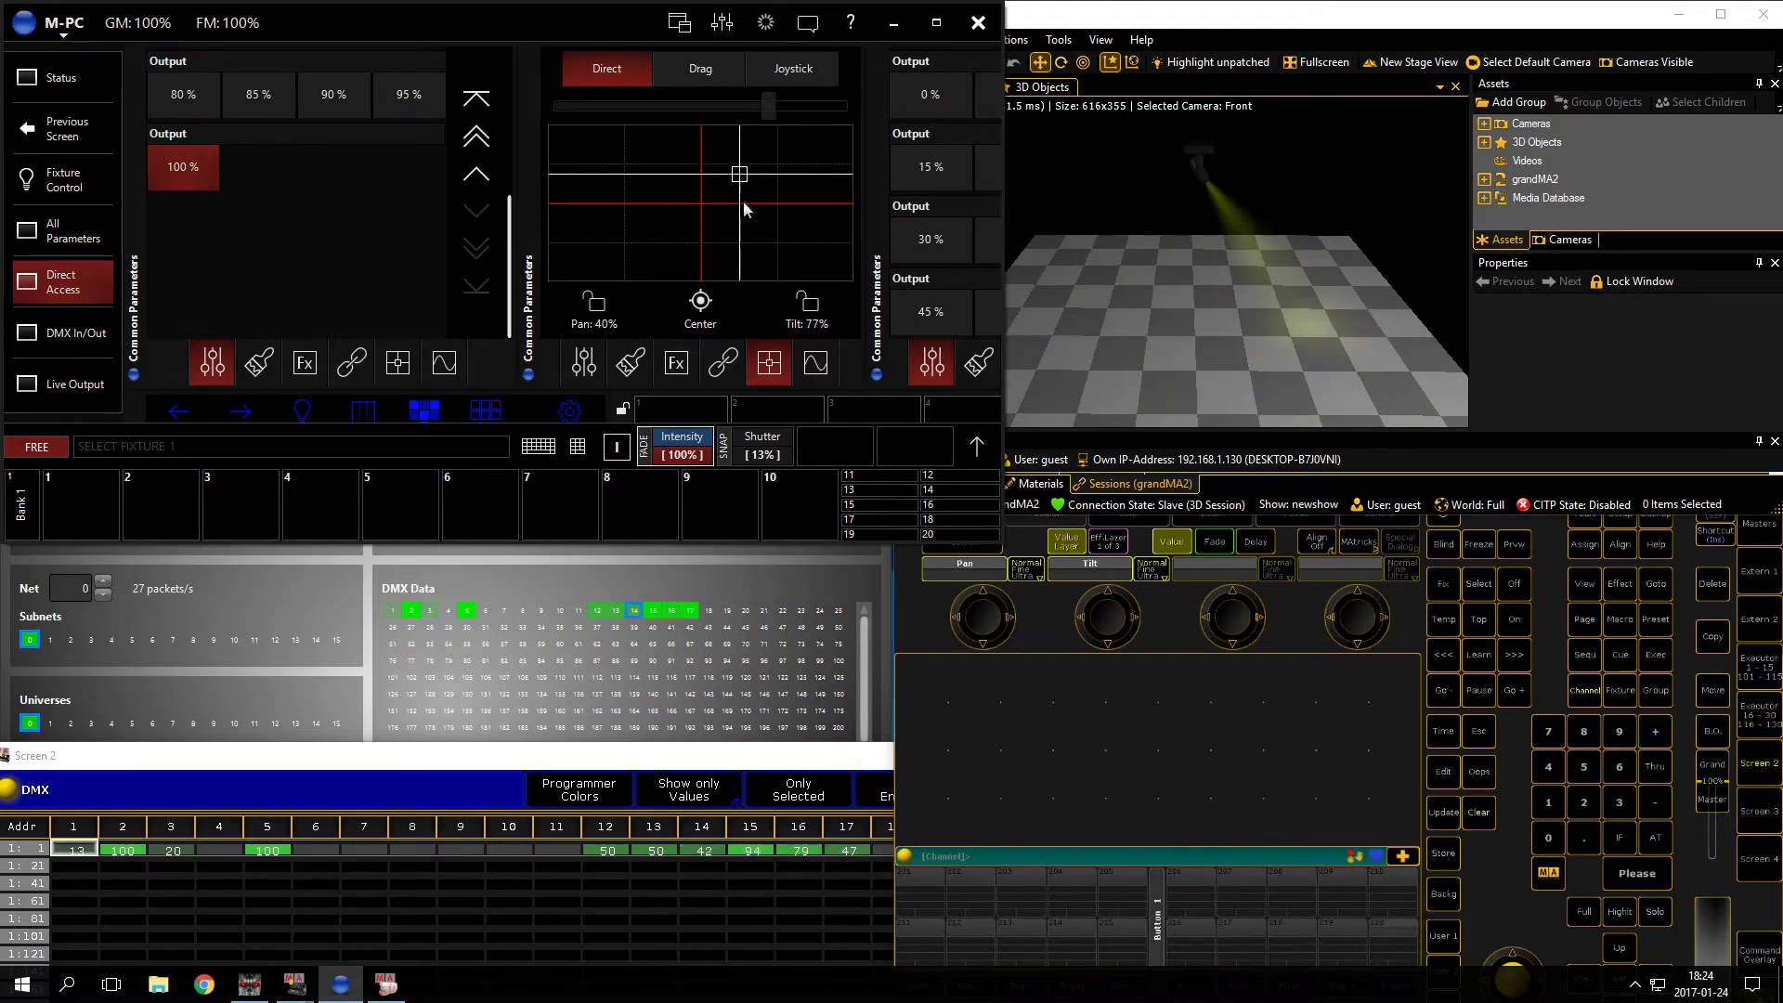
left_click_drag(739, 174, 639, 221)
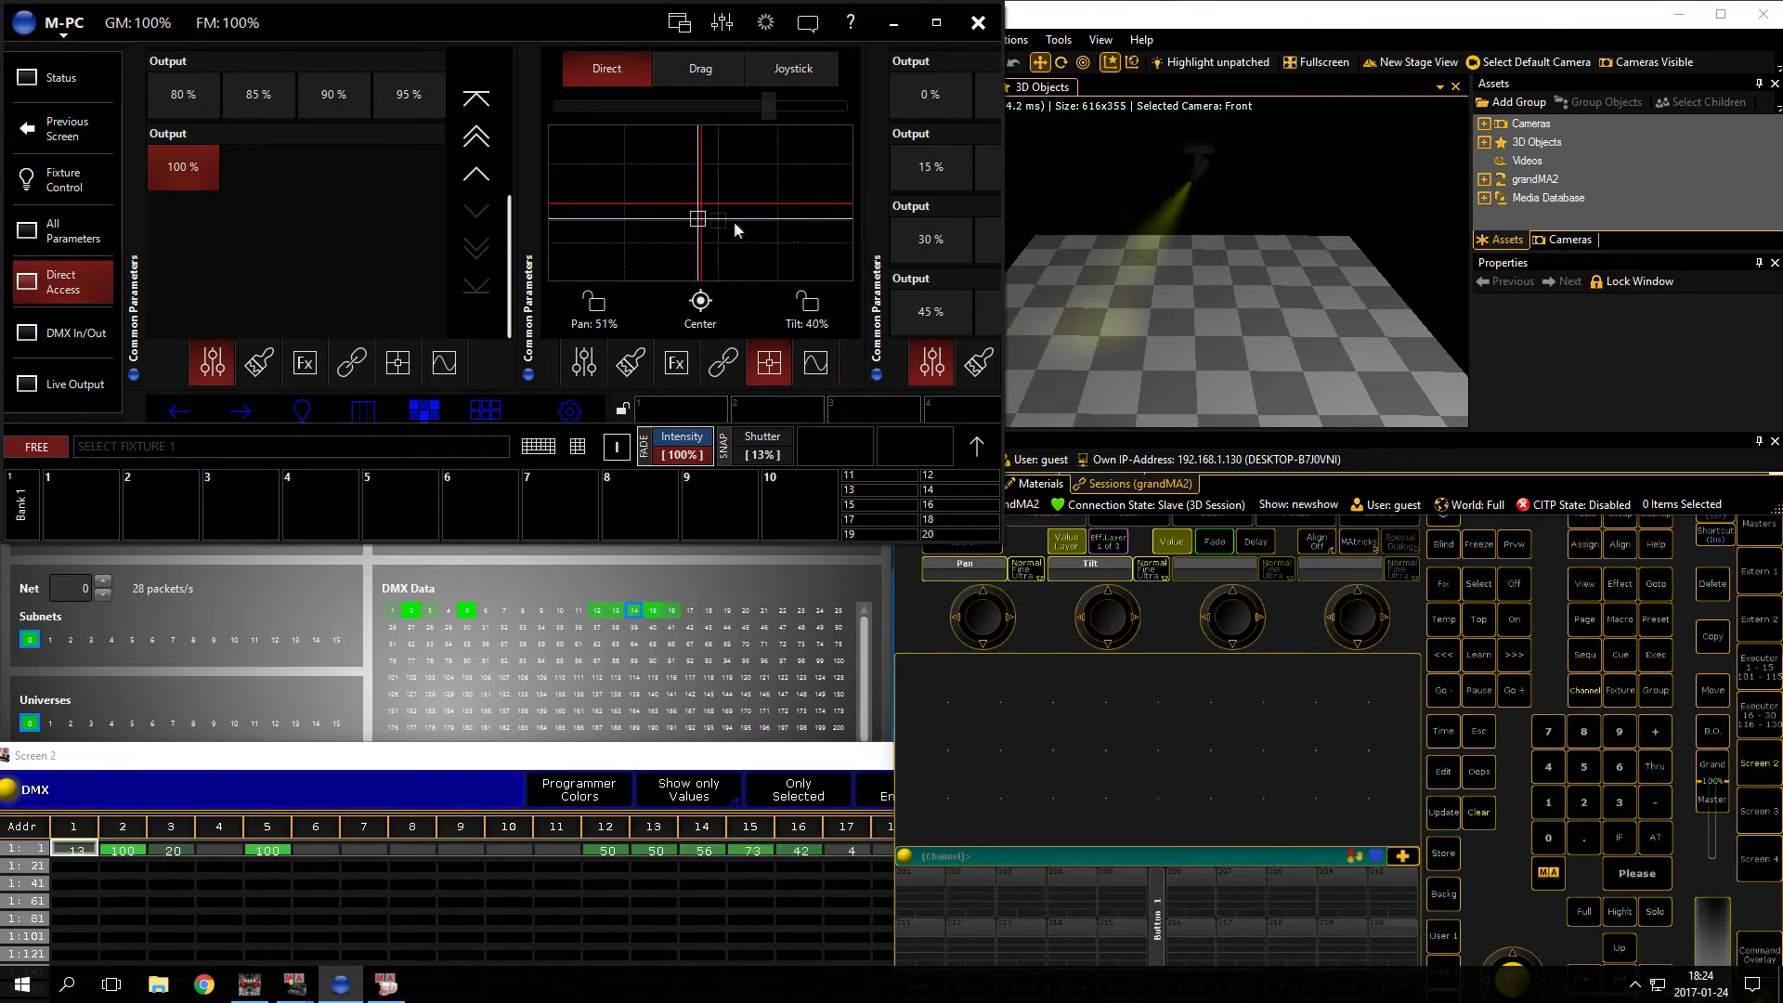
left_click_drag(696, 217, 756, 222)
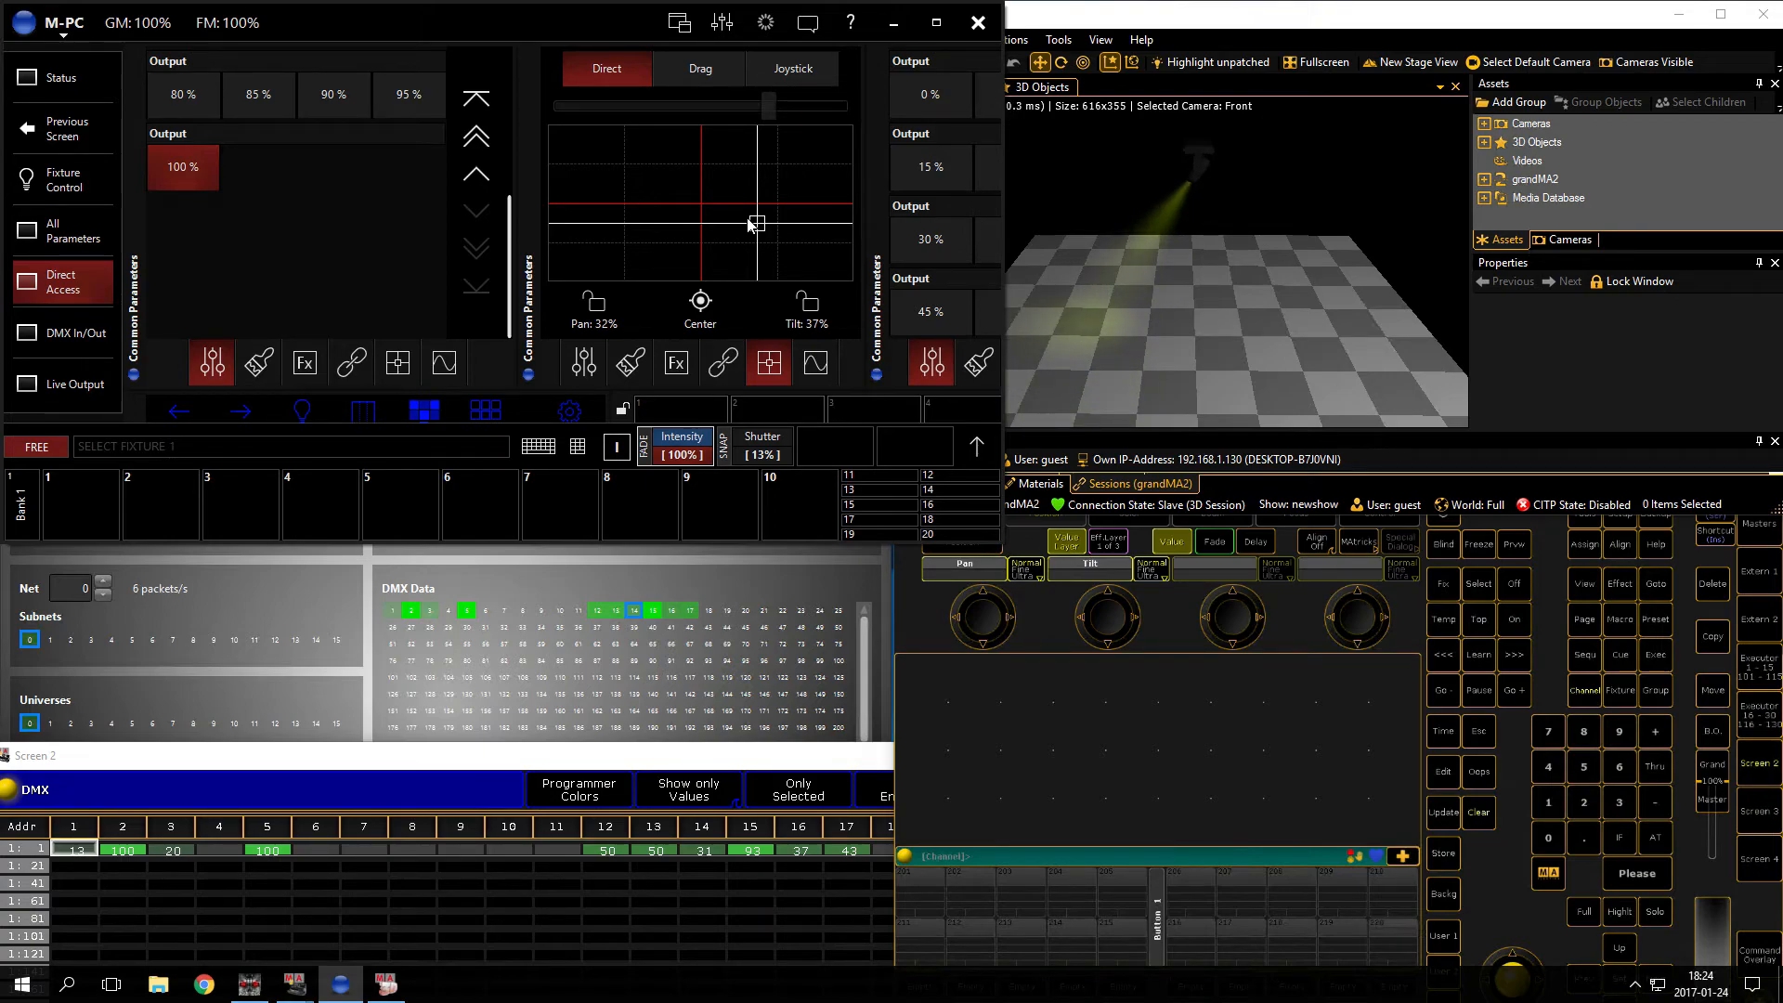
left_click_drag(750, 224, 722, 261)
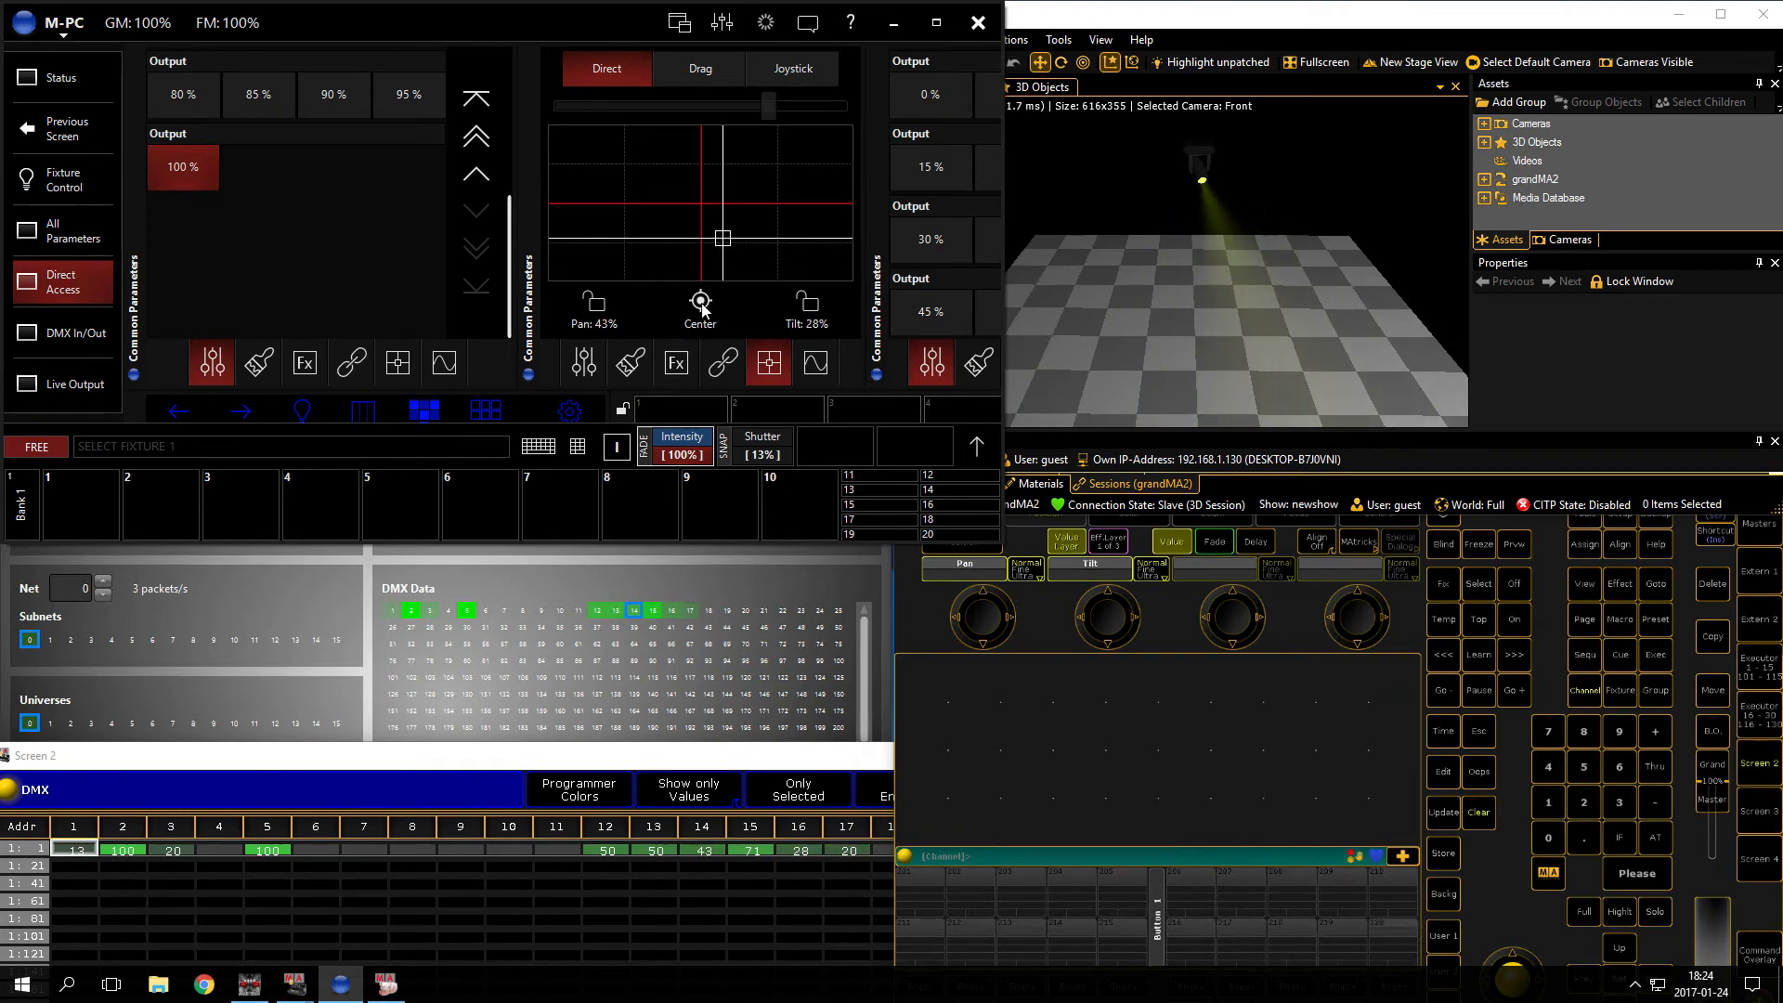
left_click_drag(722, 240, 702, 203)
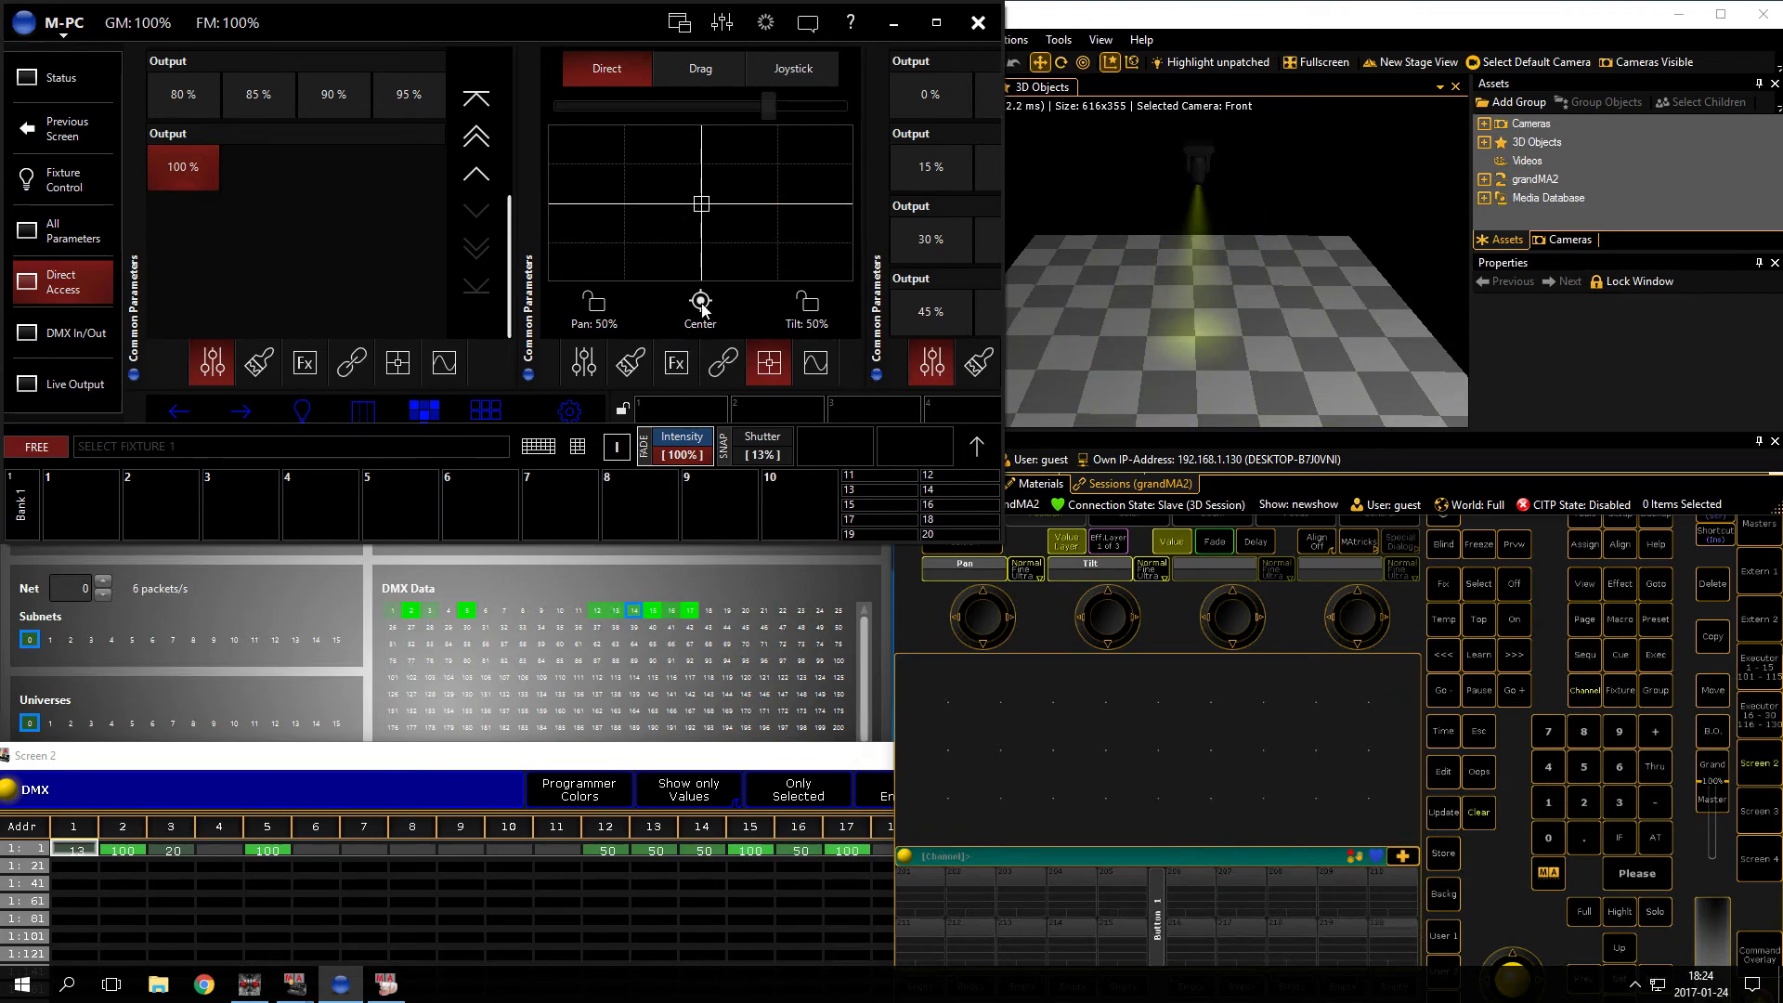